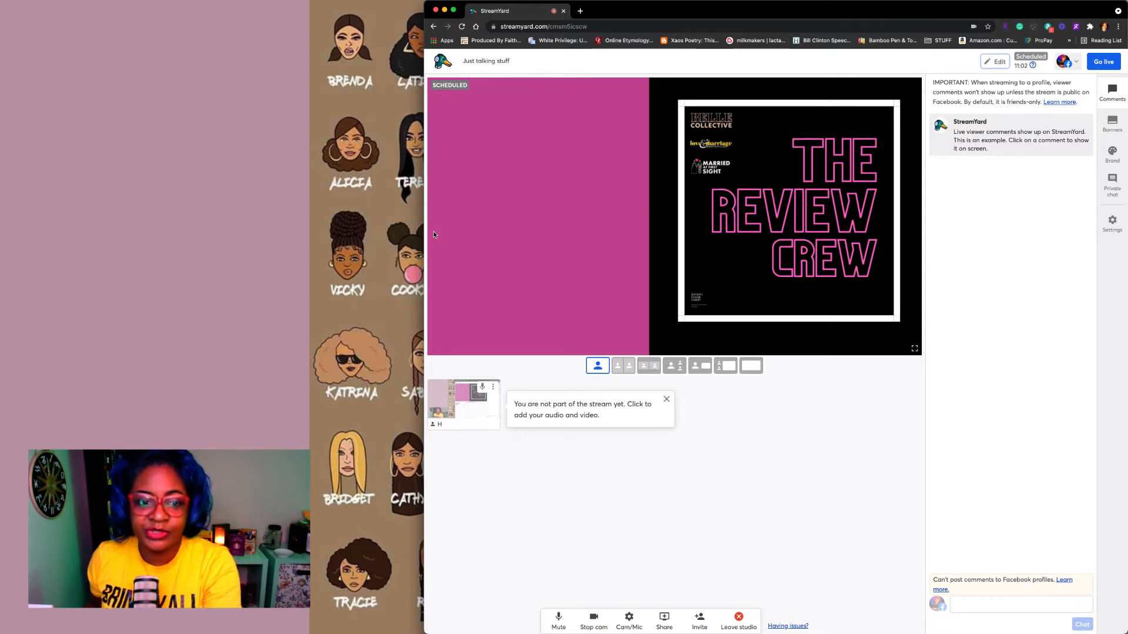
{"action": "mouse_move", "coordinate": [463, 406]}
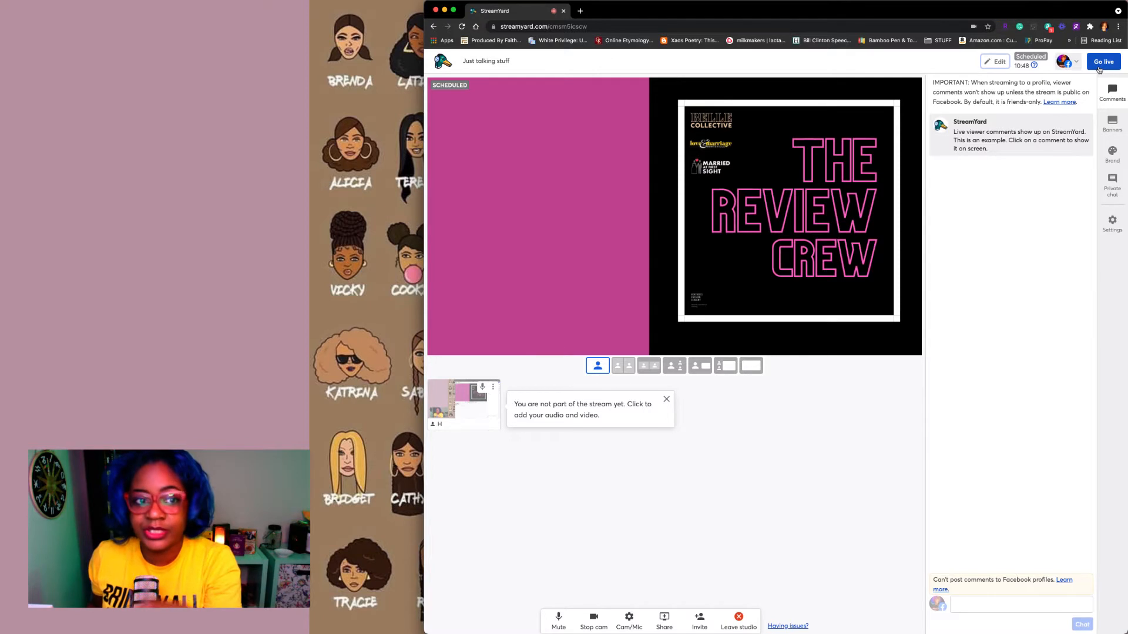
- Reveal the edit/remove options for the scheduled public Facebook destination
{"action": "left_click", "coordinate": [1078, 62]}
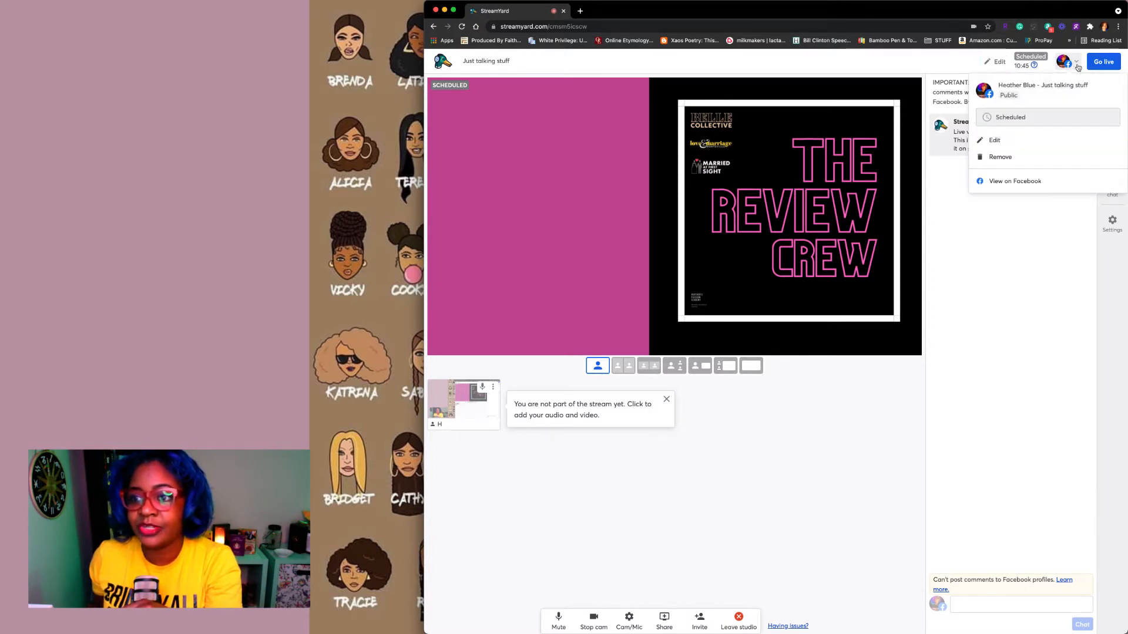
- Edit the broadcast and add the YouTube channel as a second destination
{"action": "left_click", "coordinate": [994, 140]}
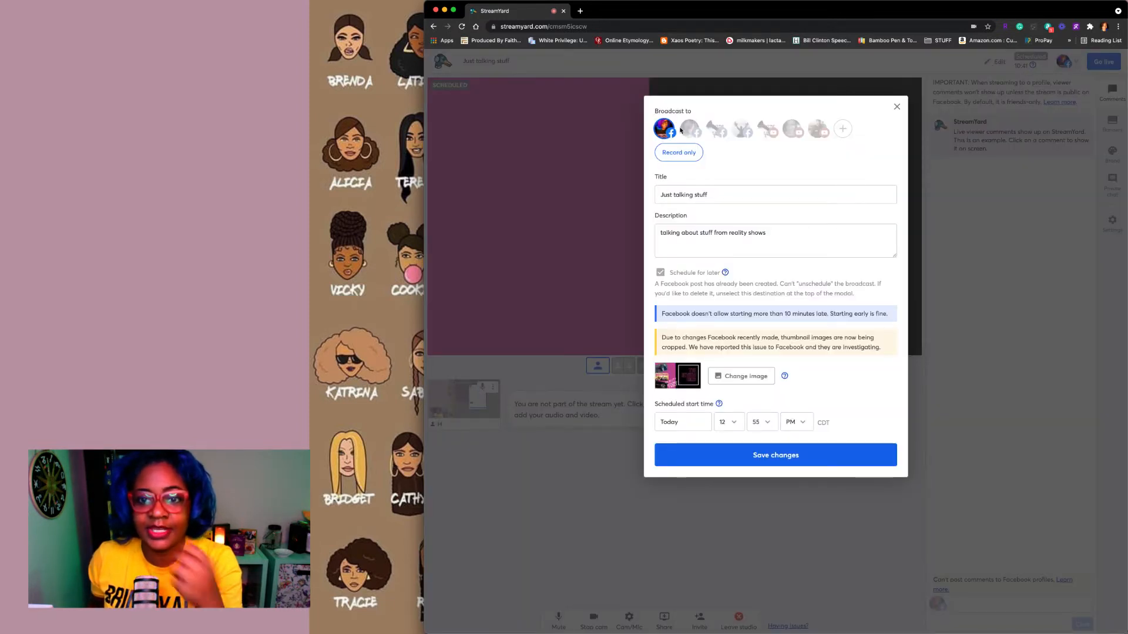
{"action": "mouse_move", "coordinate": [690, 128]}
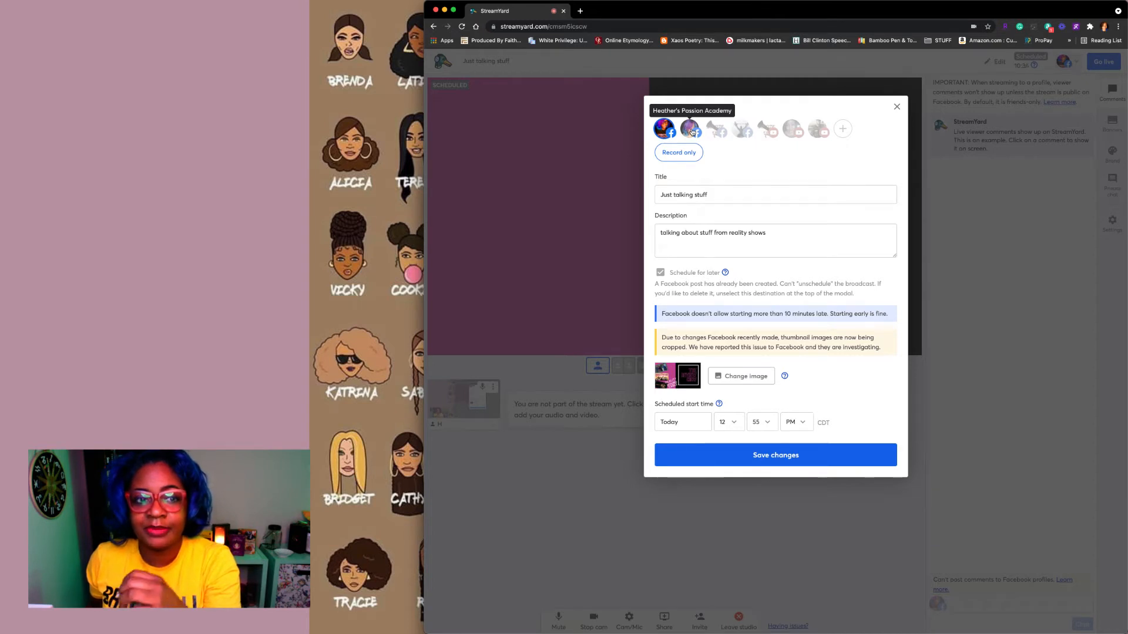
{"action": "mouse_move", "coordinate": [768, 129]}
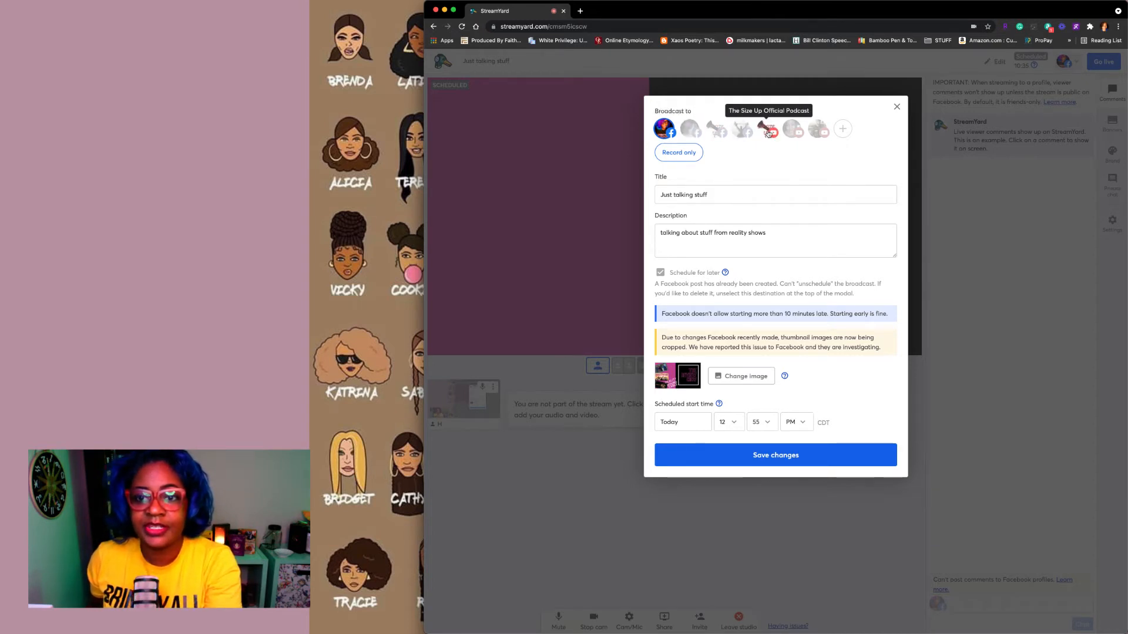
{"action": "mouse_move", "coordinate": [794, 128]}
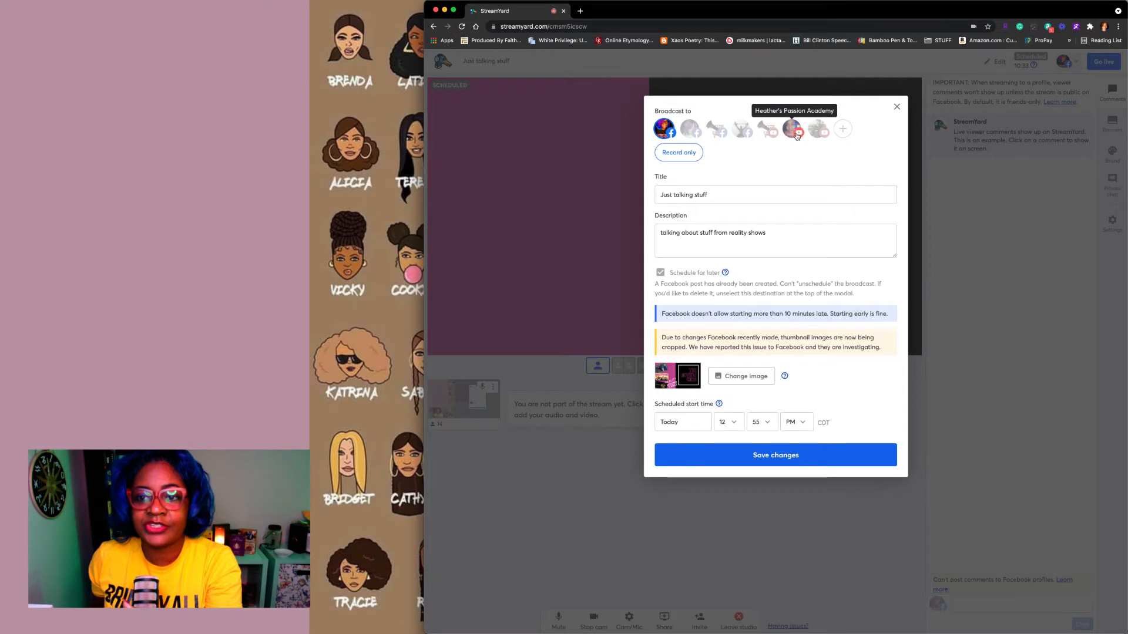
{"action": "left_click", "coordinate": [791, 128]}
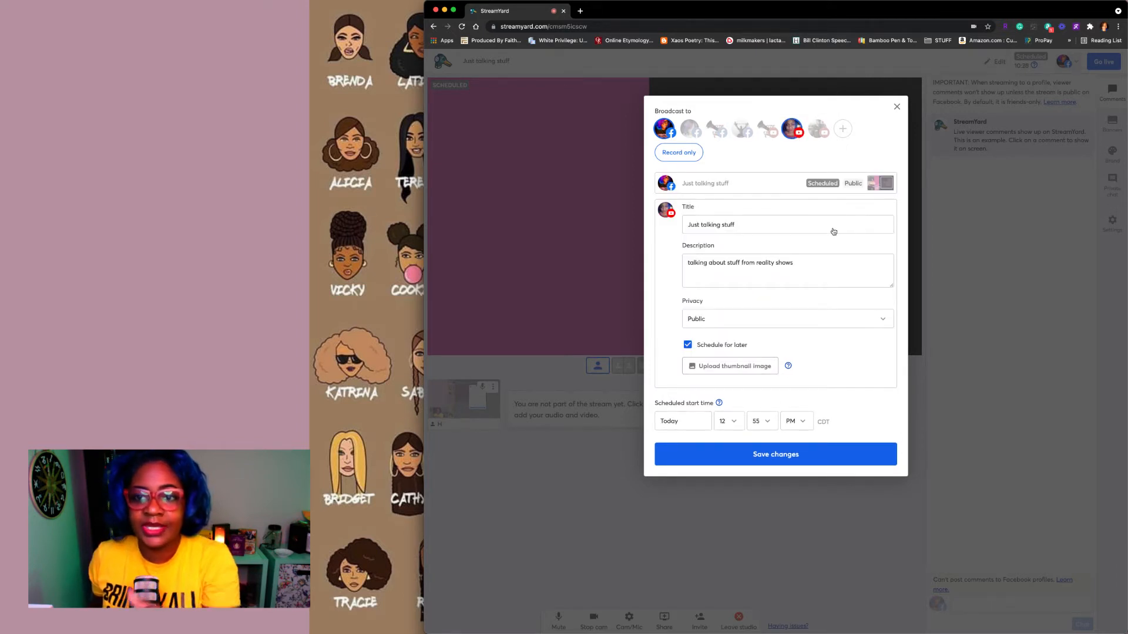
- Replace the YouTube title with "Jose done lost his mind!", correcting a typo along the way
{"action": "left_click", "coordinate": [787, 225]}
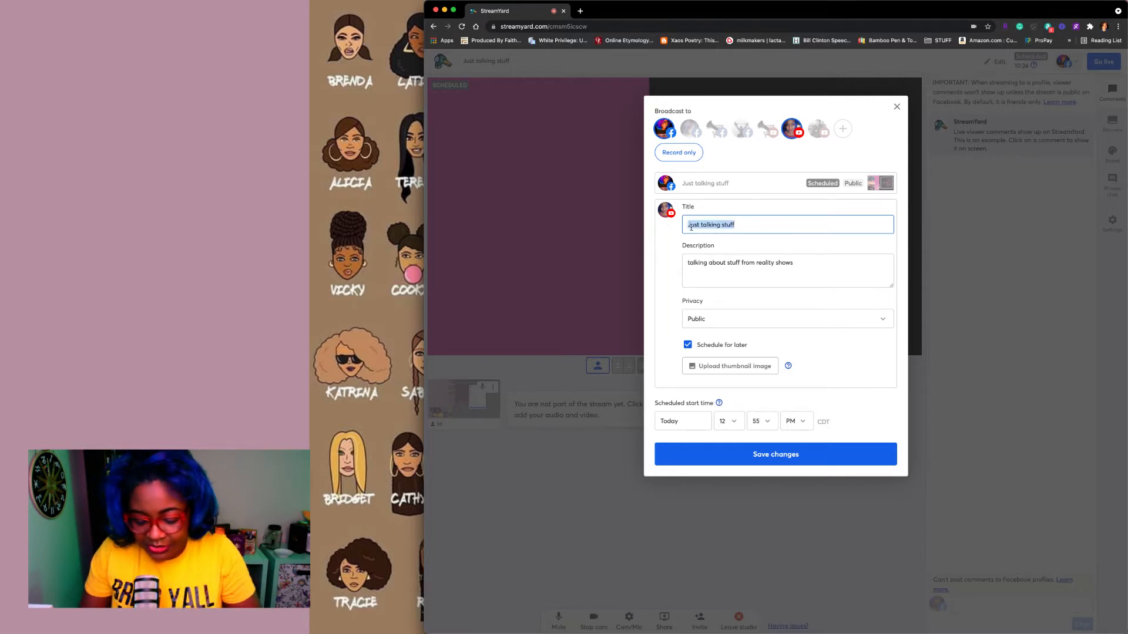
{"action": "type", "text": "Jose"}
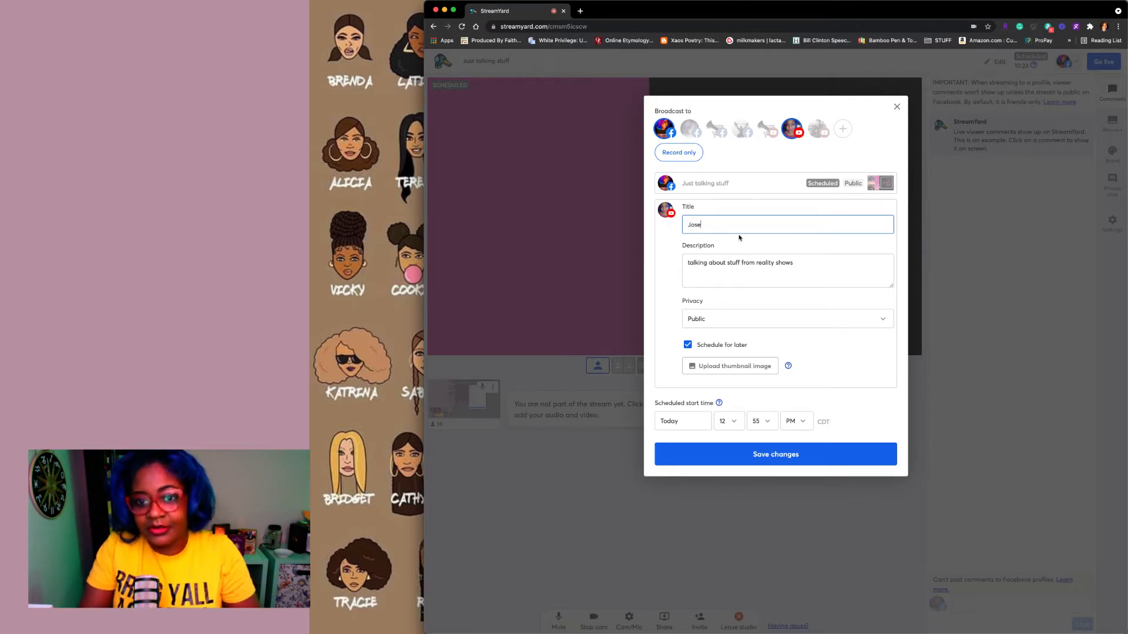
{"action": "type", "text": "done los"}
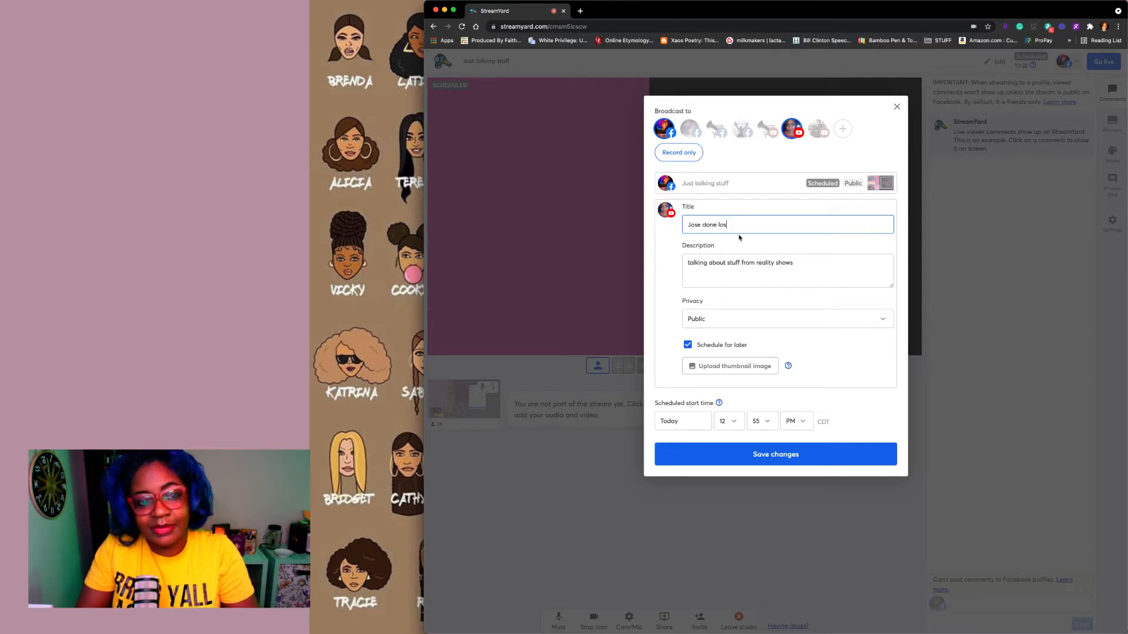
{"action": "type", "text": "t"}
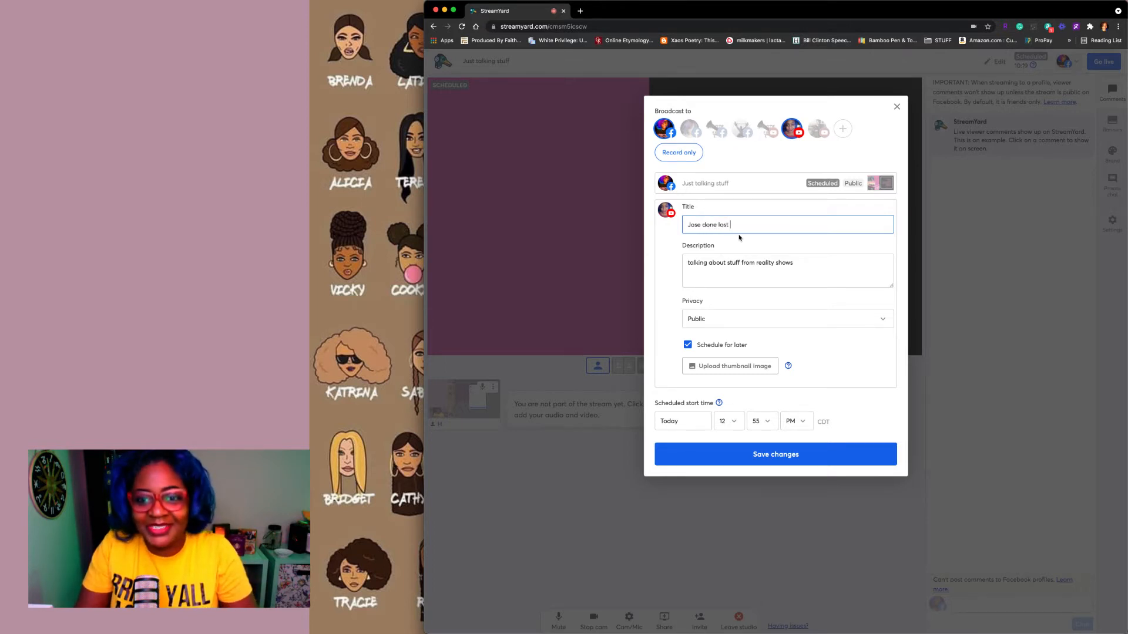
{"action": "type", "text": "his ind"}
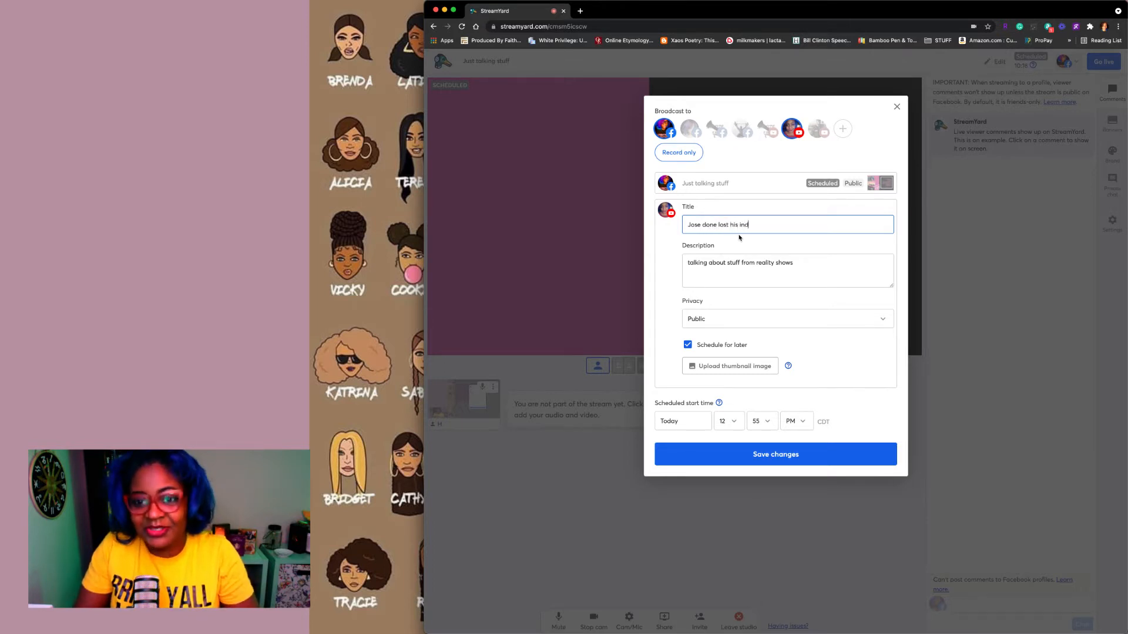
{"action": "key", "text": "backspace"}
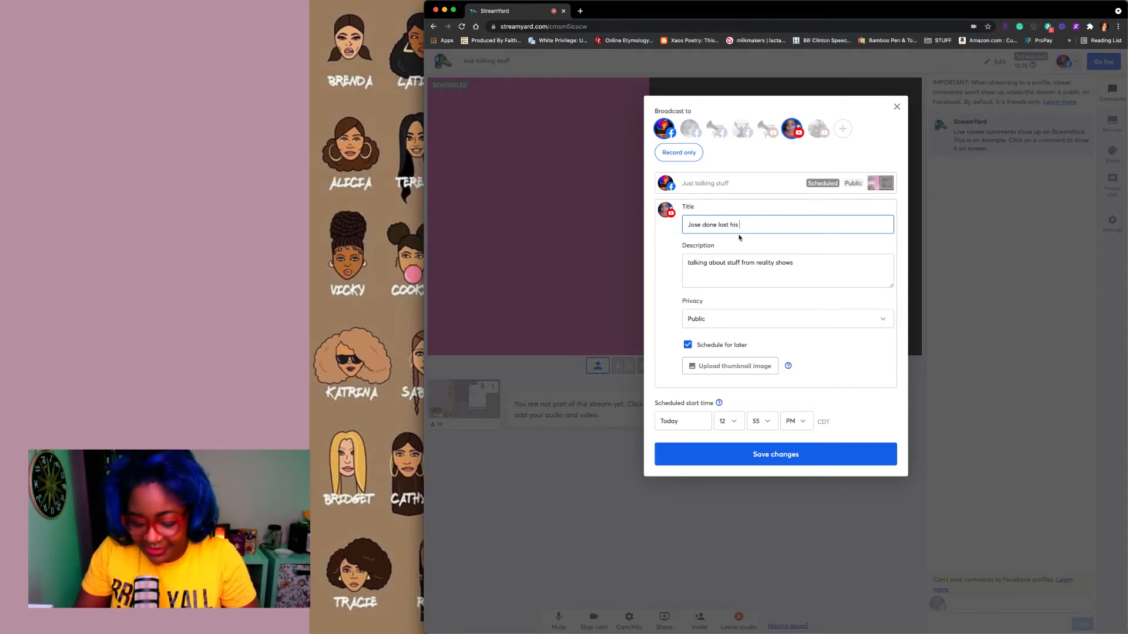
{"action": "type", "text": "mind!"}
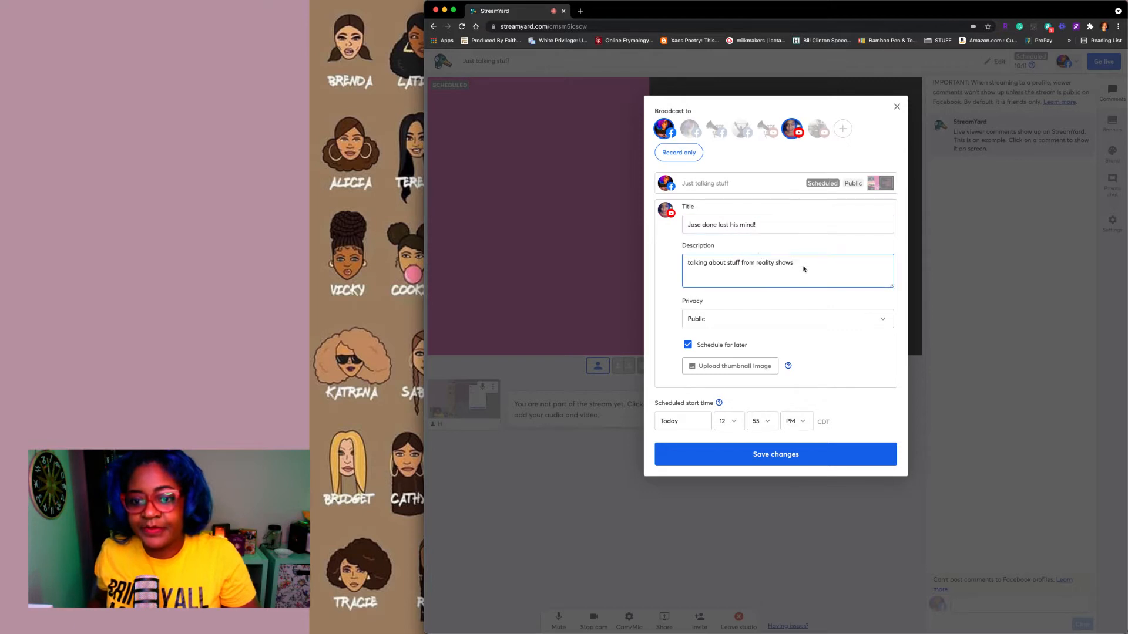
- Overwrite the YouTube description with the hashtags "#Lifetime #MAFS #"
{"action": "triple_click", "coordinate": [739, 262]}
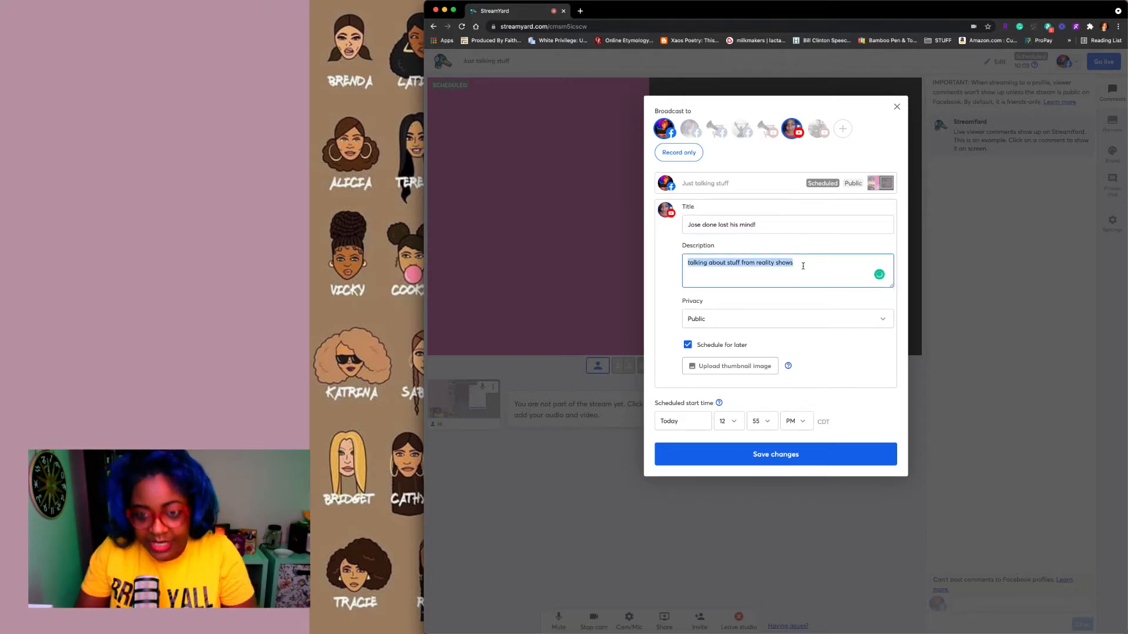
{"action": "type", "text": "#"}
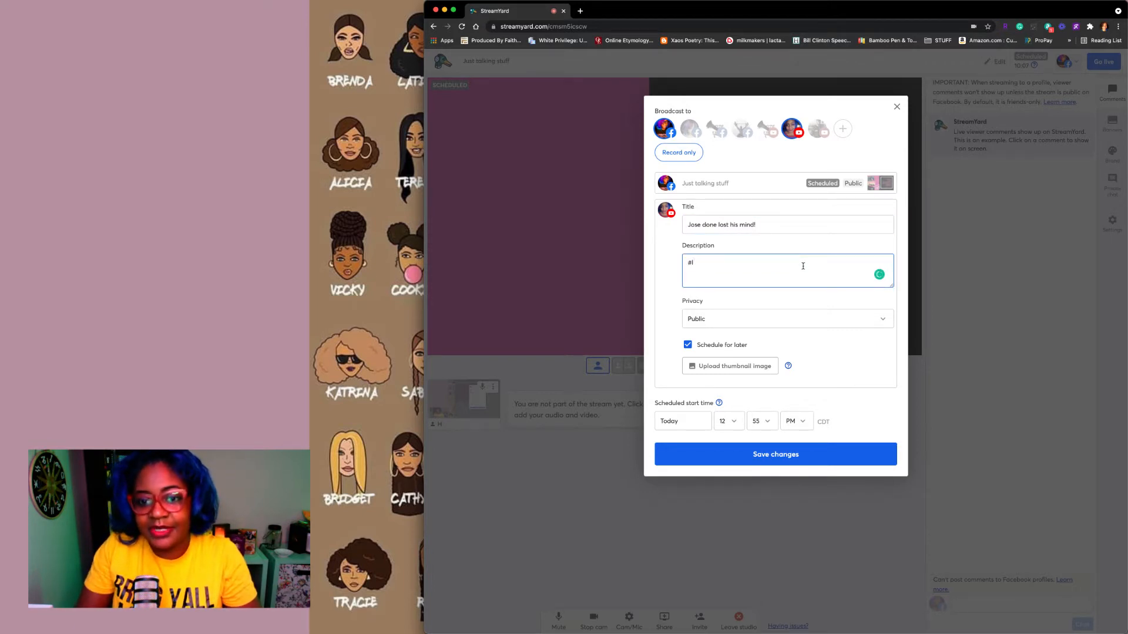
{"action": "type", "text": "Lifetime"}
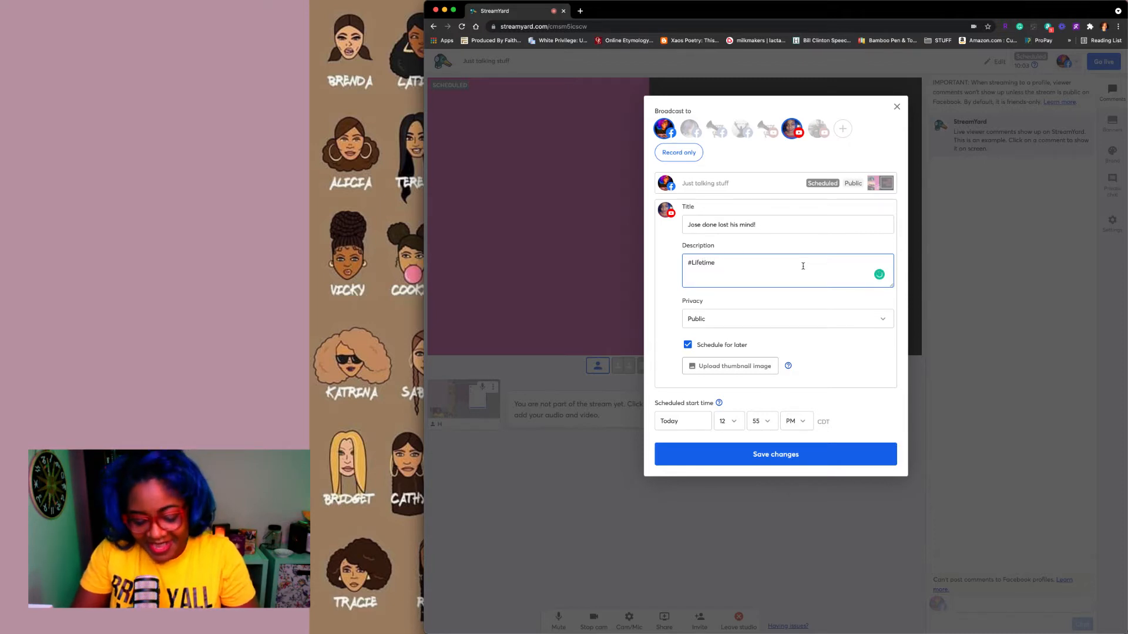
{"action": "type", "text": "#MA"}
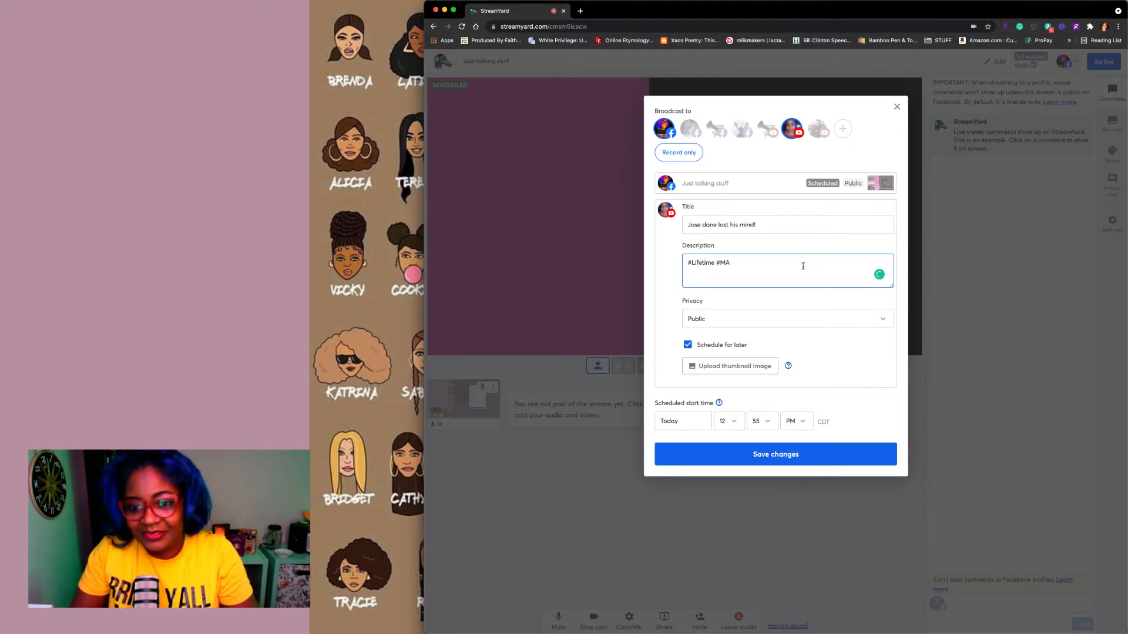
{"action": "type", "text": "FS"}
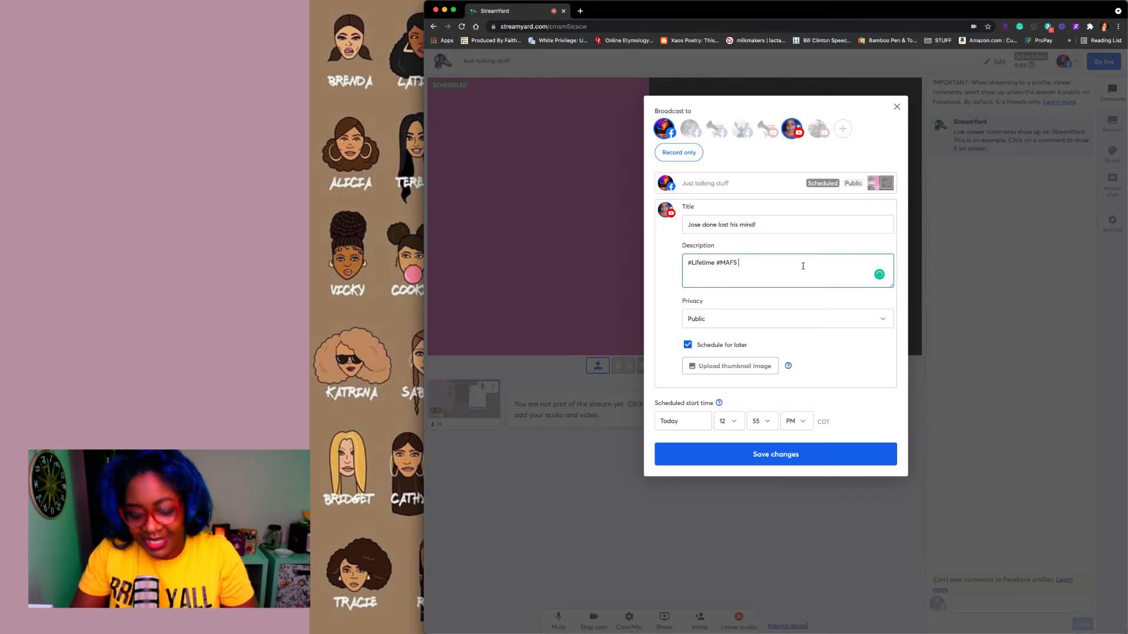
{"action": "type", "text": "#"}
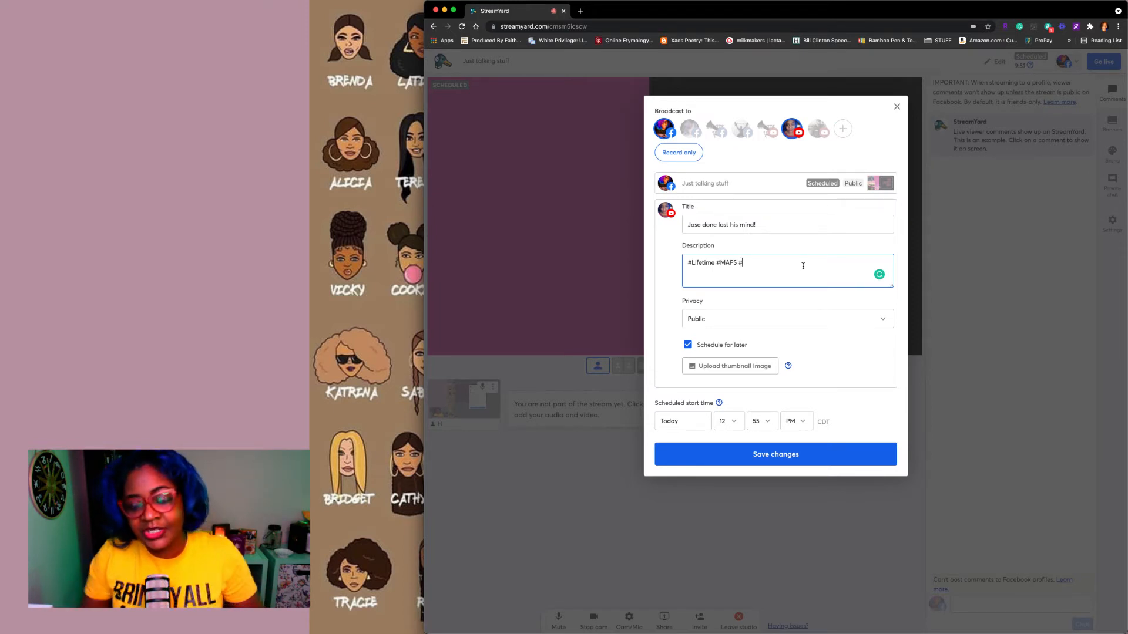
{"action": "mouse_move", "coordinate": [663, 129]}
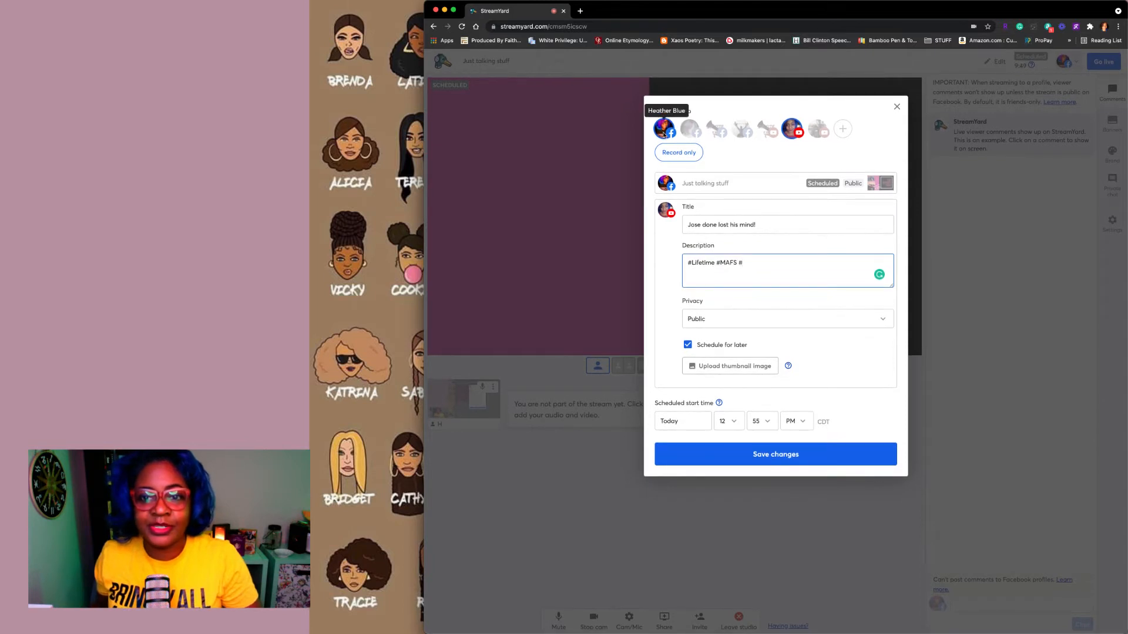
{"action": "mouse_move", "coordinate": [841, 129]}
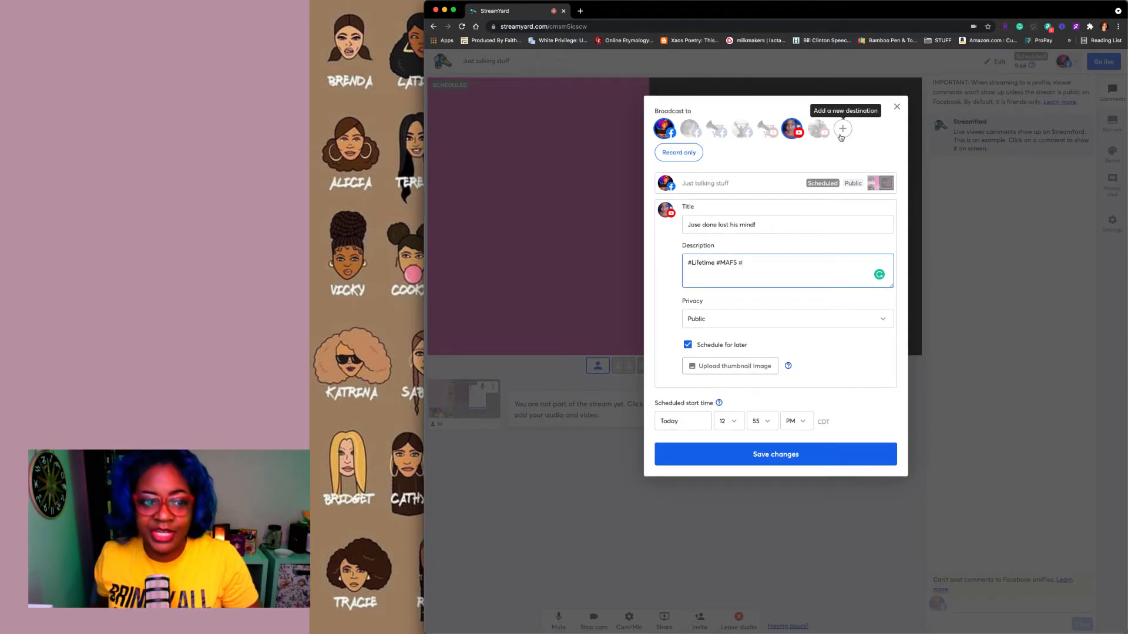
{"action": "mouse_move", "coordinate": [818, 128]}
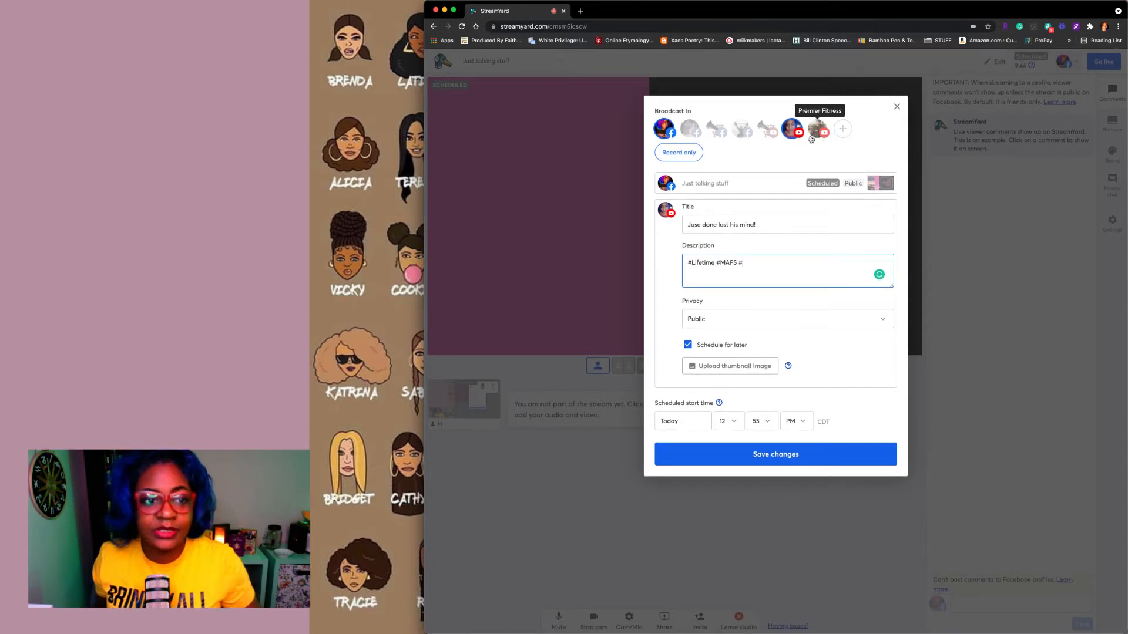
{"action": "mouse_move", "coordinate": [818, 129]}
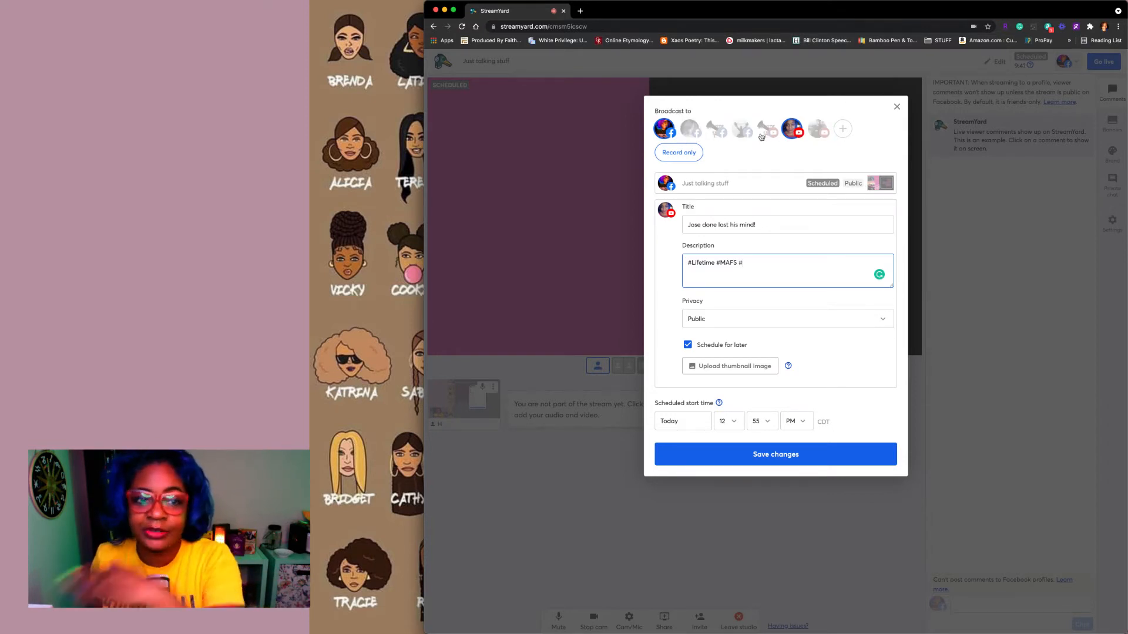
{"action": "mouse_move", "coordinate": [843, 129]}
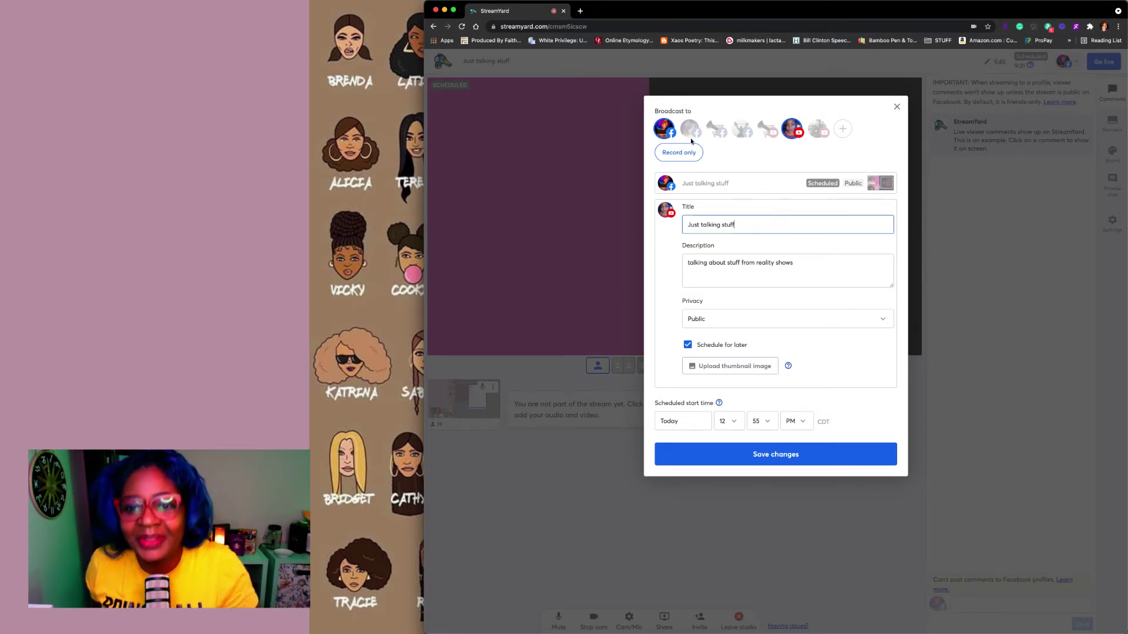
- Give the Facebook destination the title "MAFS- Jose, WTF!"
{"action": "left_click", "coordinate": [663, 129]}
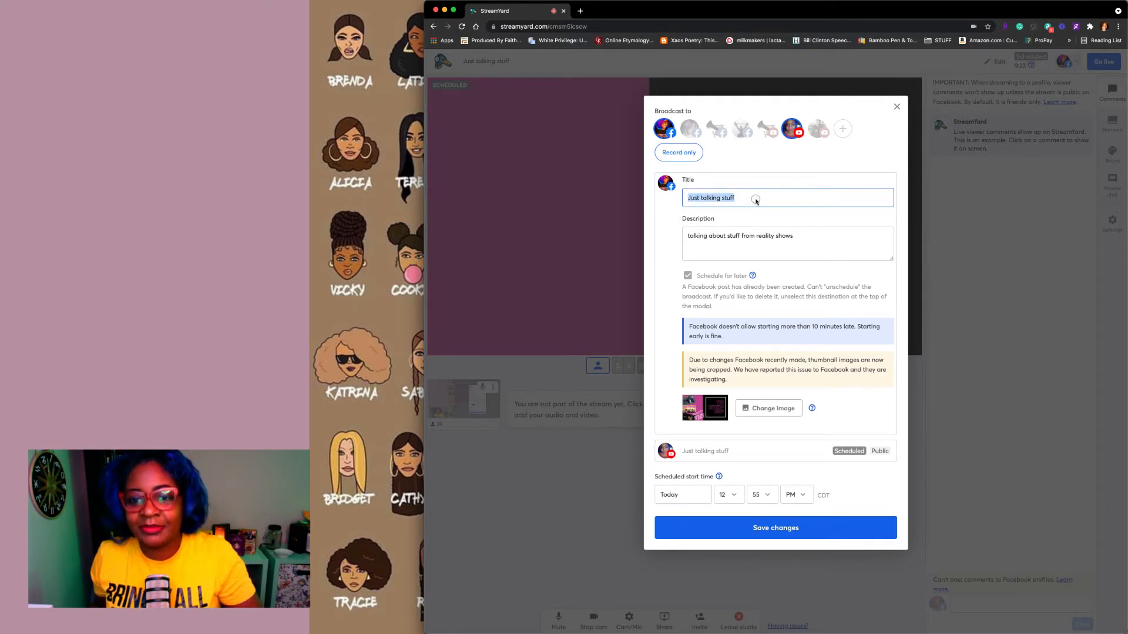
{"action": "type", "text": "MAF"}
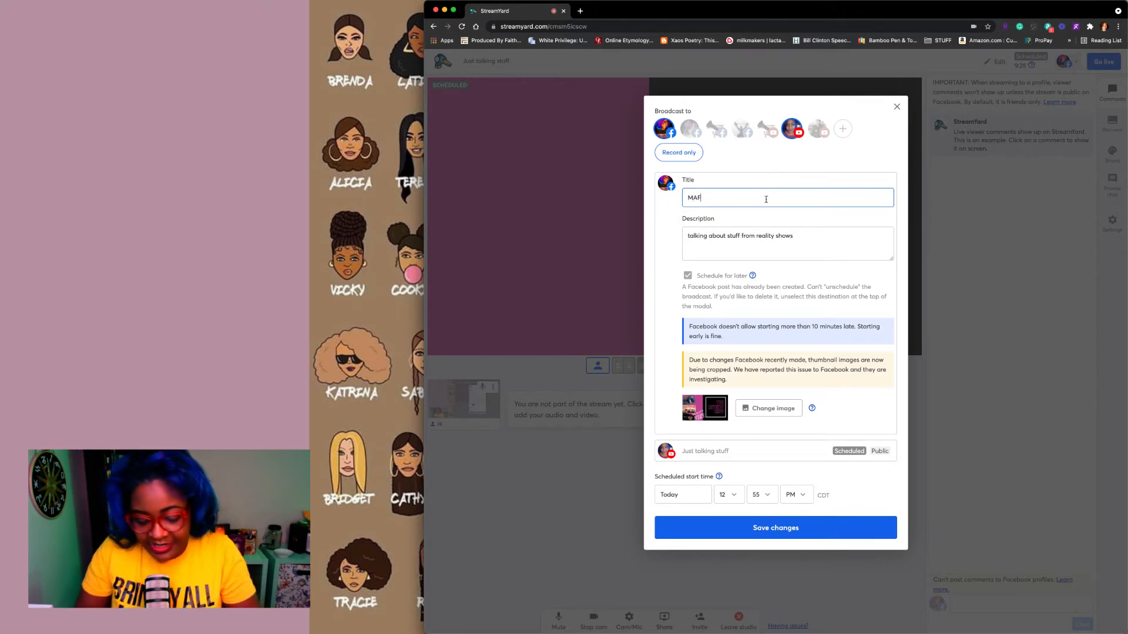
{"action": "type", "text": "S- JOse"}
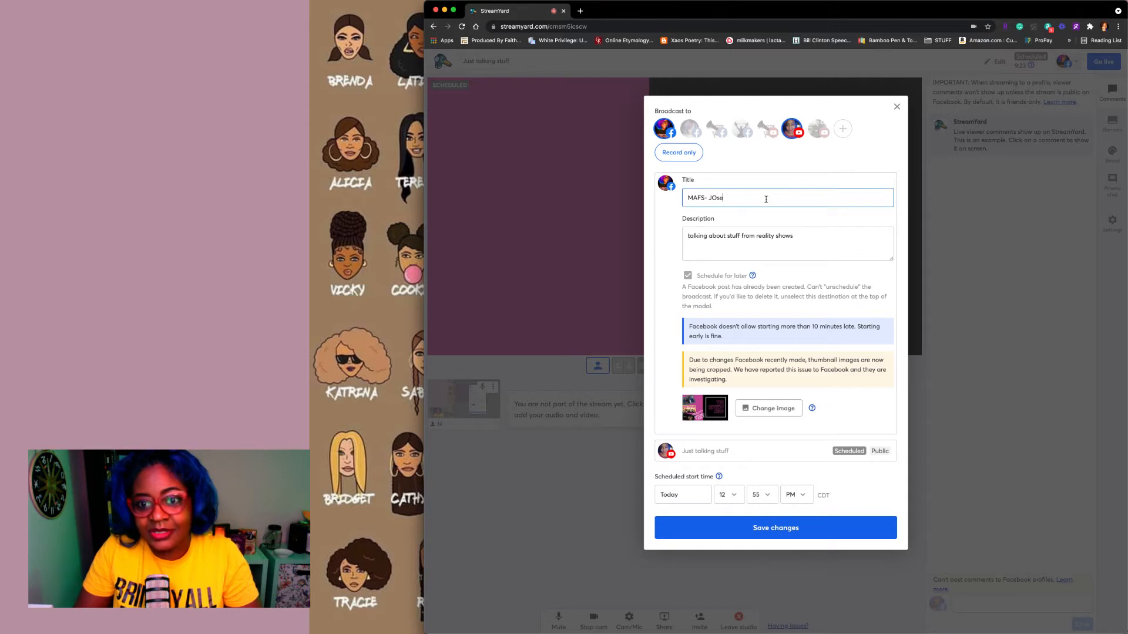
{"action": "type", "text": "Jose"}
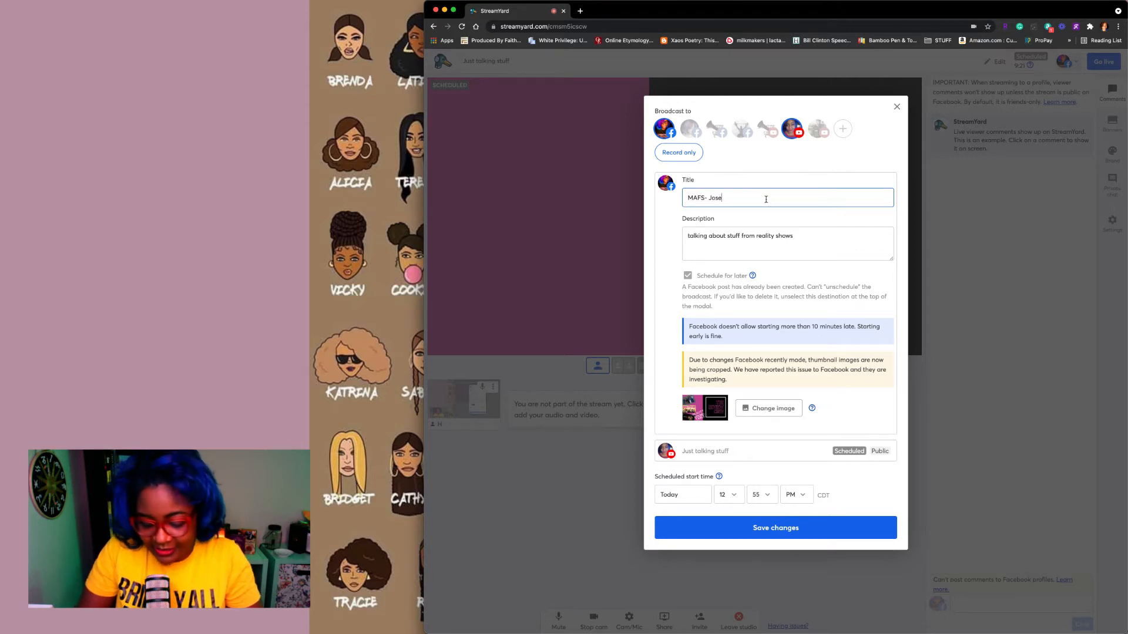
{"action": "type", "text": ", W"}
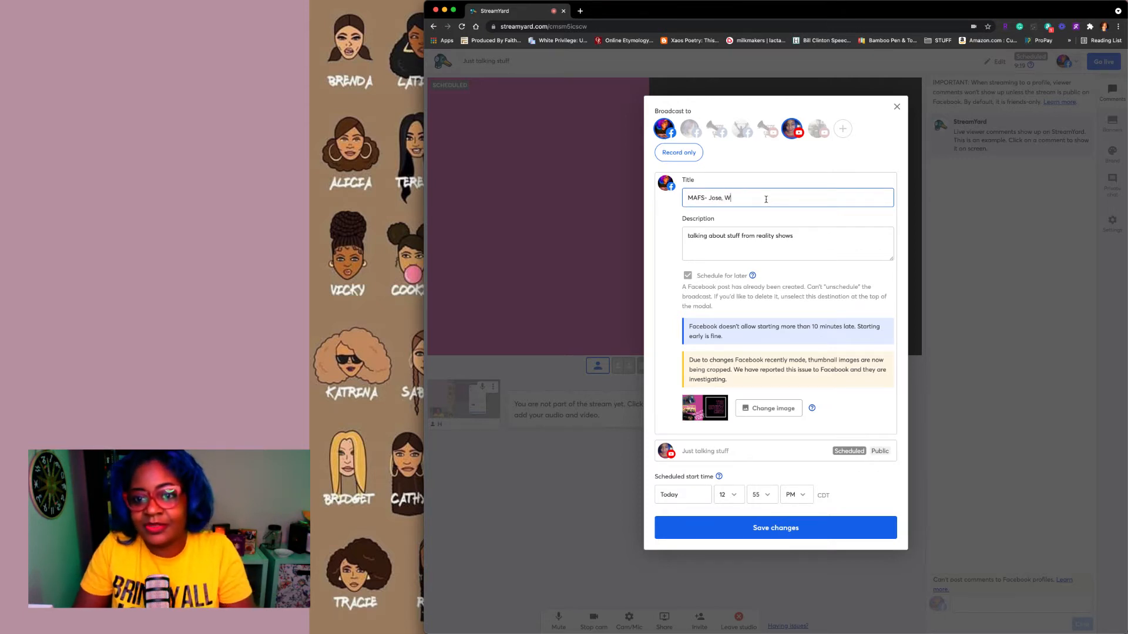
{"action": "type", "text": "TF!"}
{"action": "left_click", "coordinate": [787, 243]}
{"action": "type", "text": "#"}
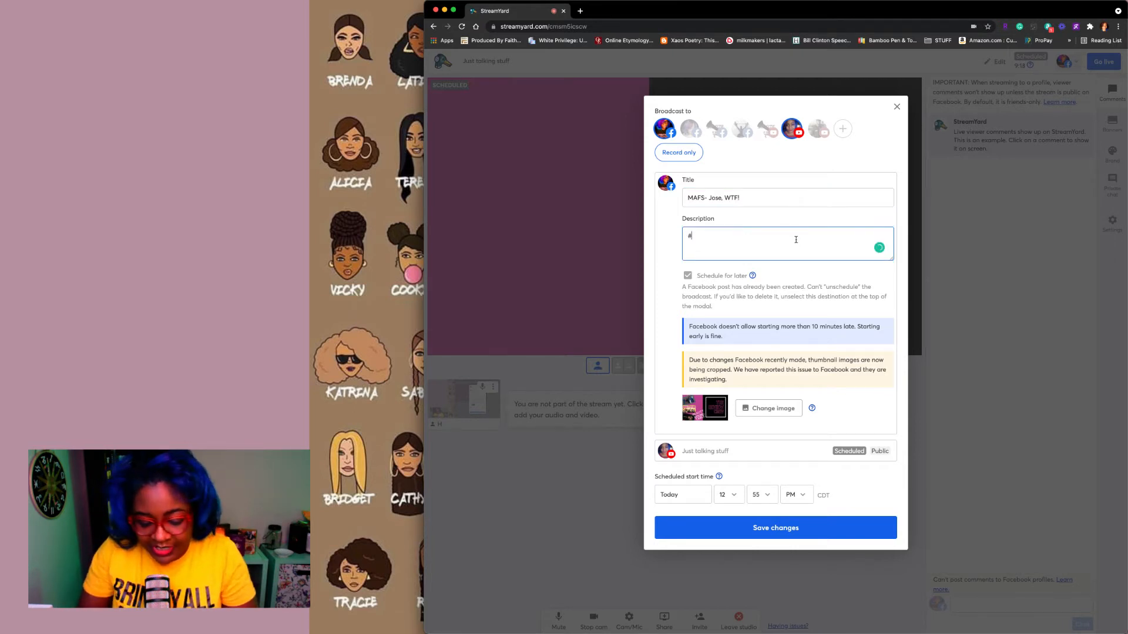
- Set the Facebook description to "#Lifetime #MAFS"
{"action": "type", "text": "Lifetimem"}
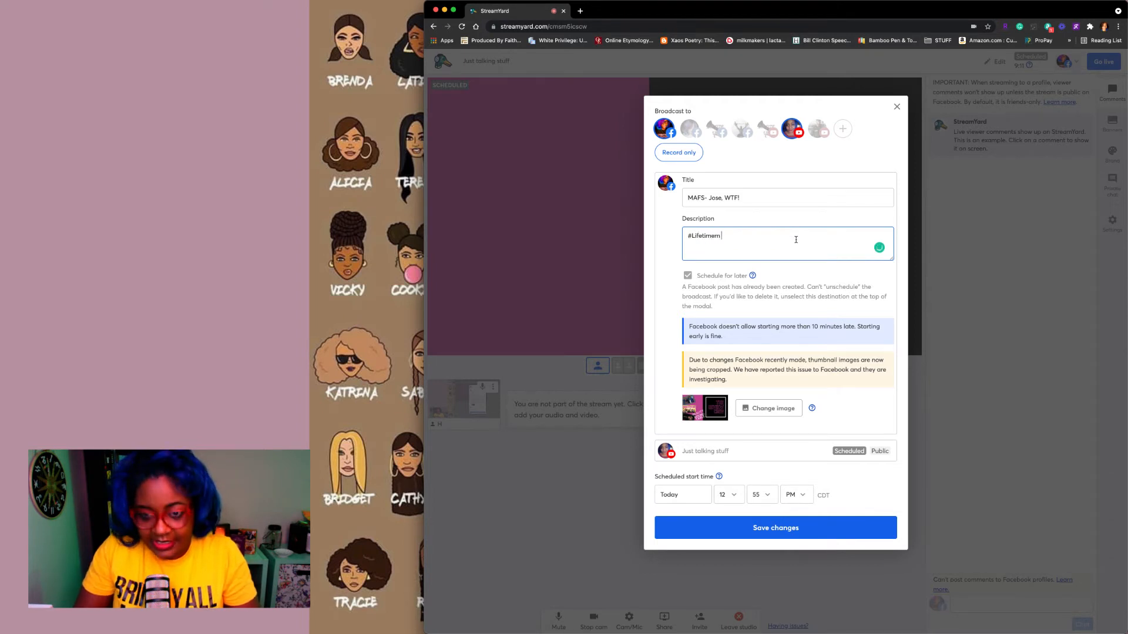
{"action": "type", "text": "#M"}
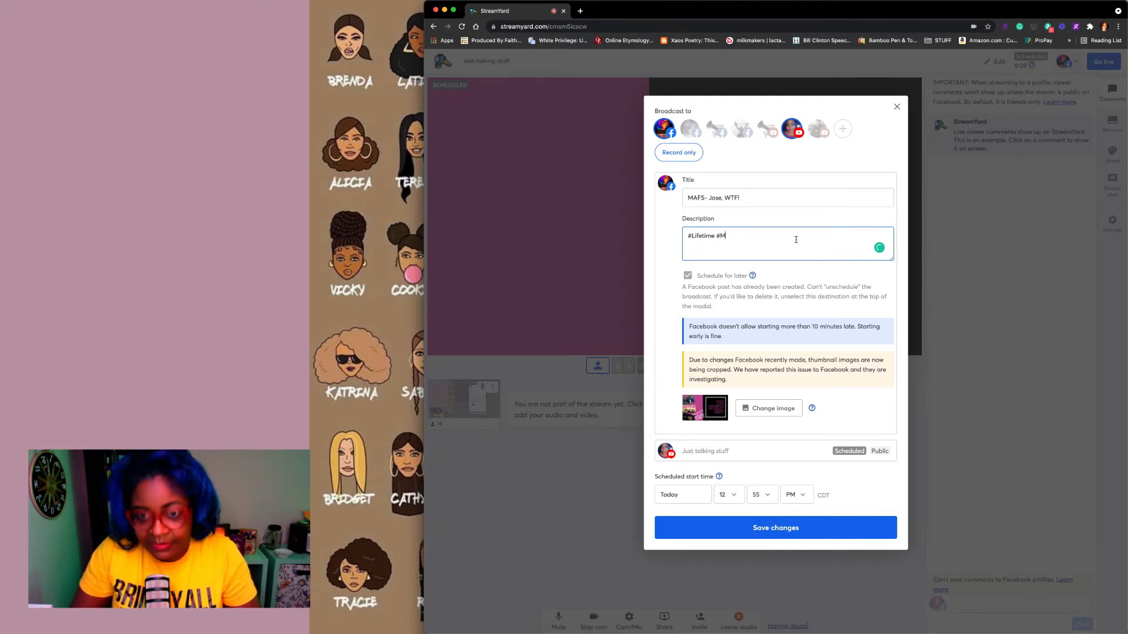
{"action": "type", "text": "AFS"}
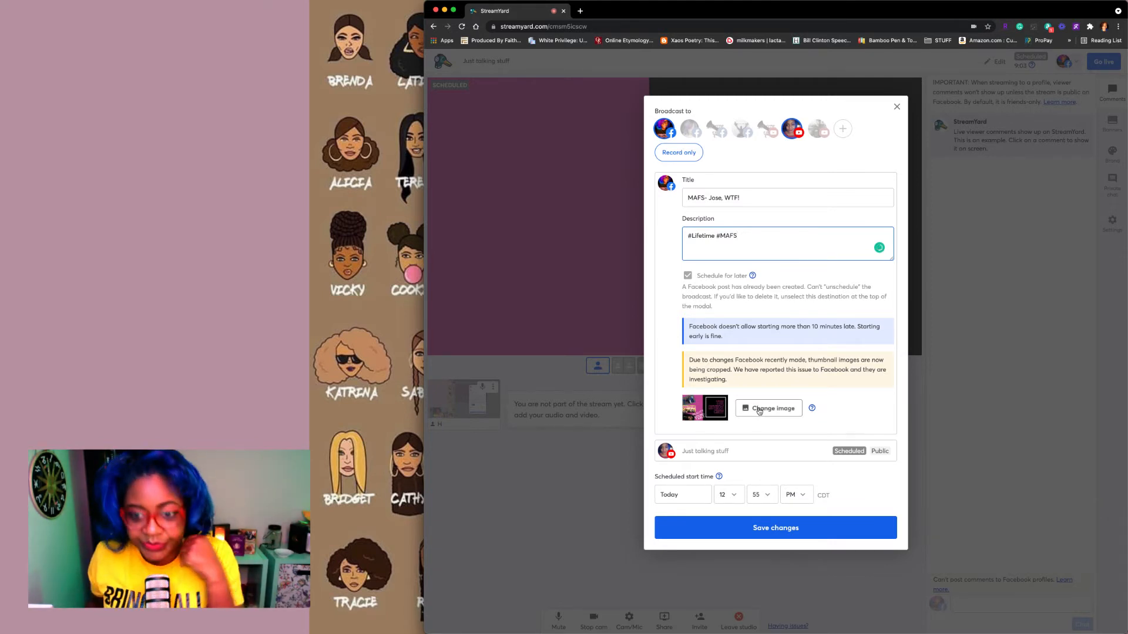
- Replace the Facebook thumbnail with WTF_JOSE.png from Downloads and apply it
{"action": "left_click", "coordinate": [768, 408]}
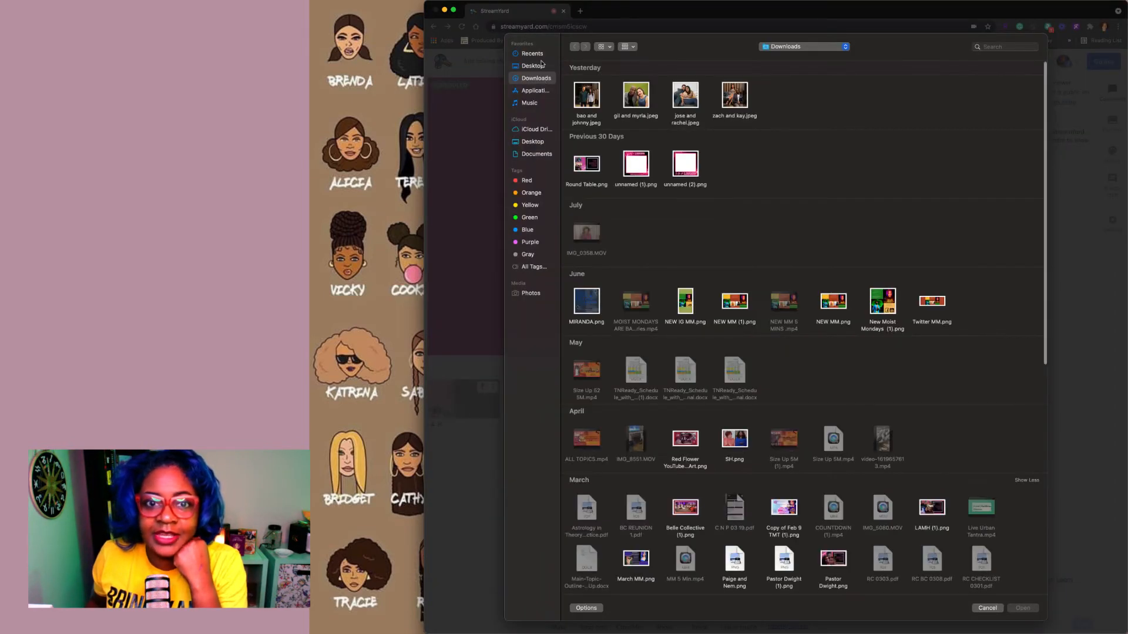
{"action": "left_click", "coordinate": [531, 53]}
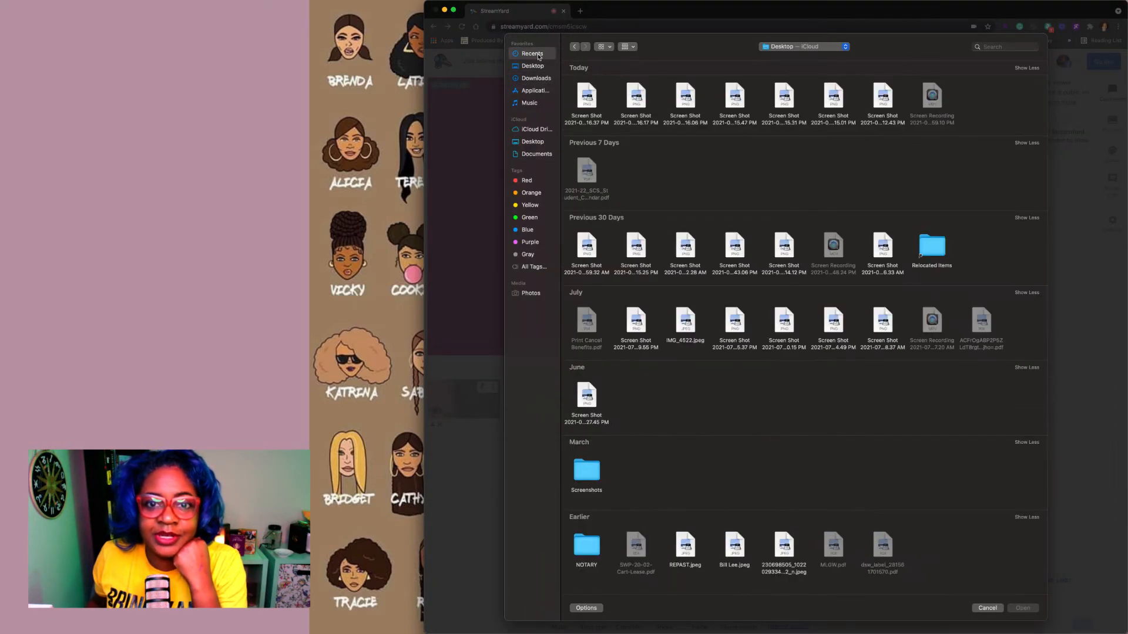
{"action": "left_click", "coordinate": [531, 53]}
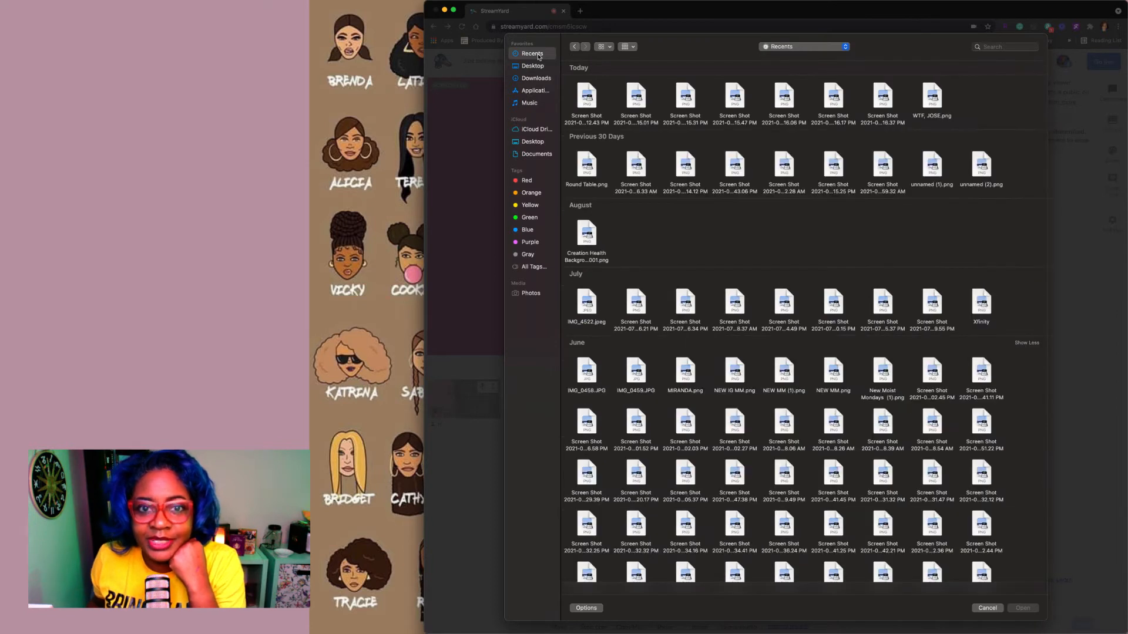
{"action": "left_click", "coordinate": [536, 77]}
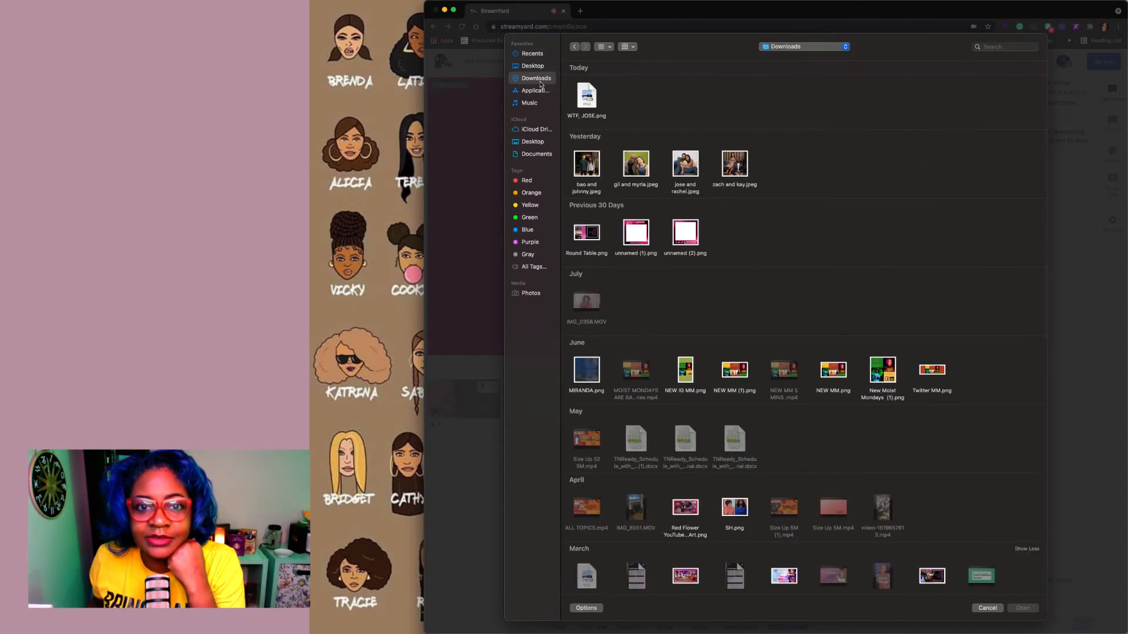
{"action": "left_click", "coordinate": [586, 95]}
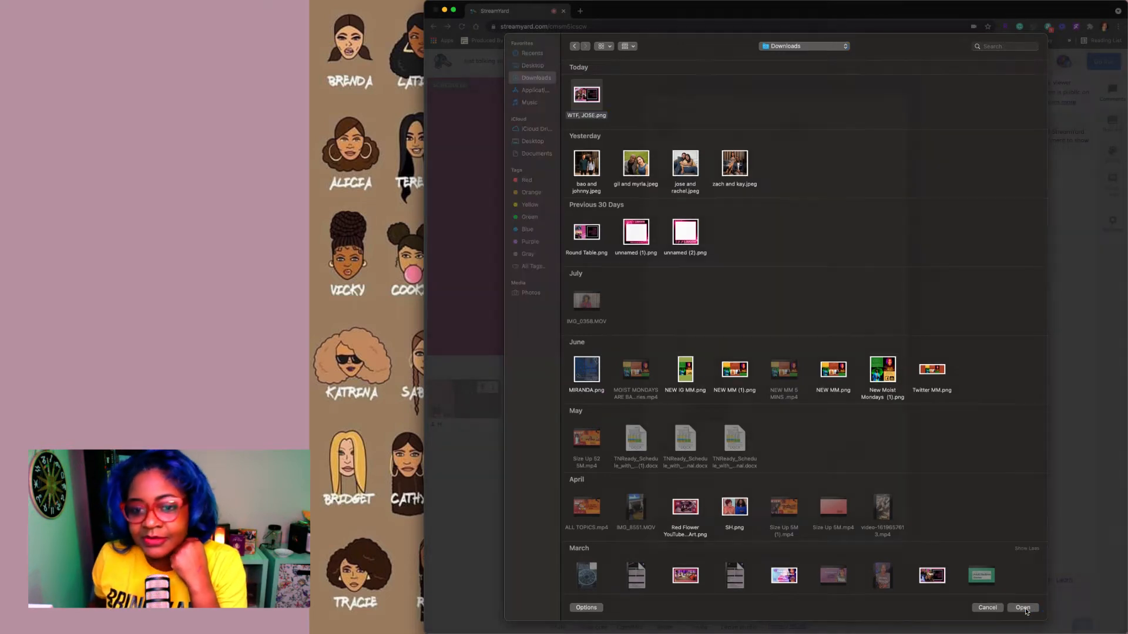
{"action": "left_click", "coordinate": [1023, 607]}
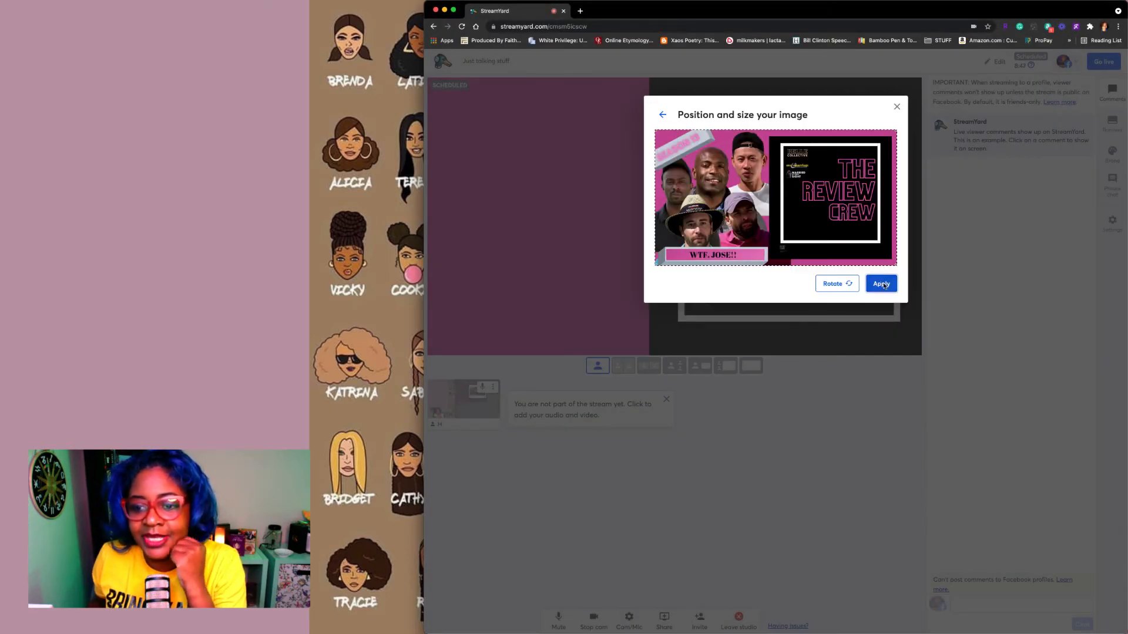
{"action": "left_click", "coordinate": [880, 283]}
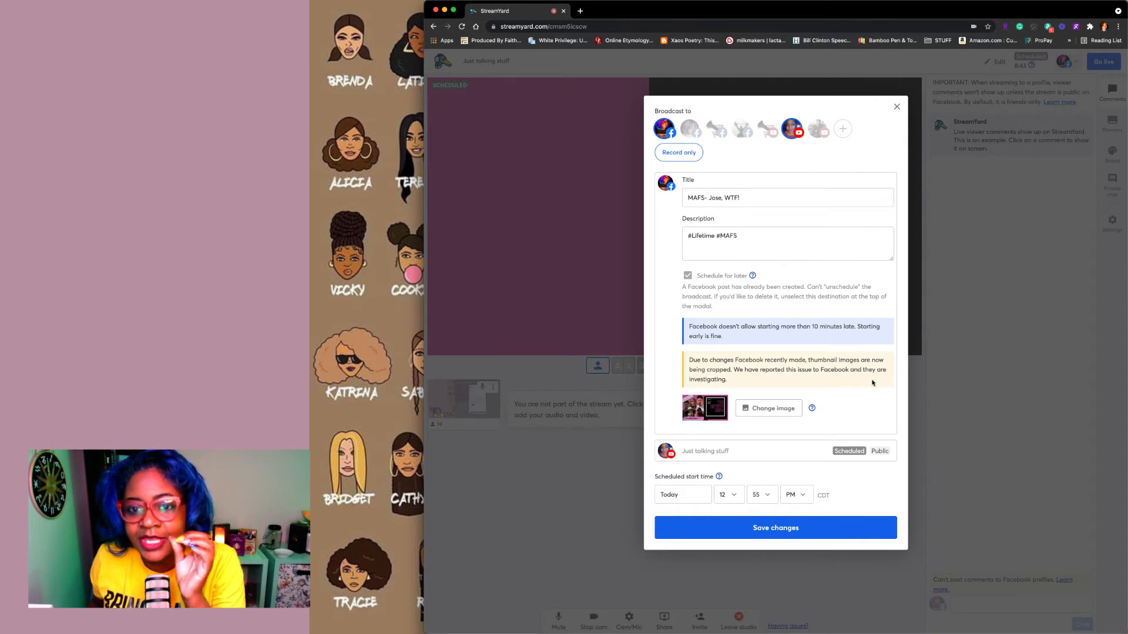
{"action": "mouse_move", "coordinate": [695, 210]}
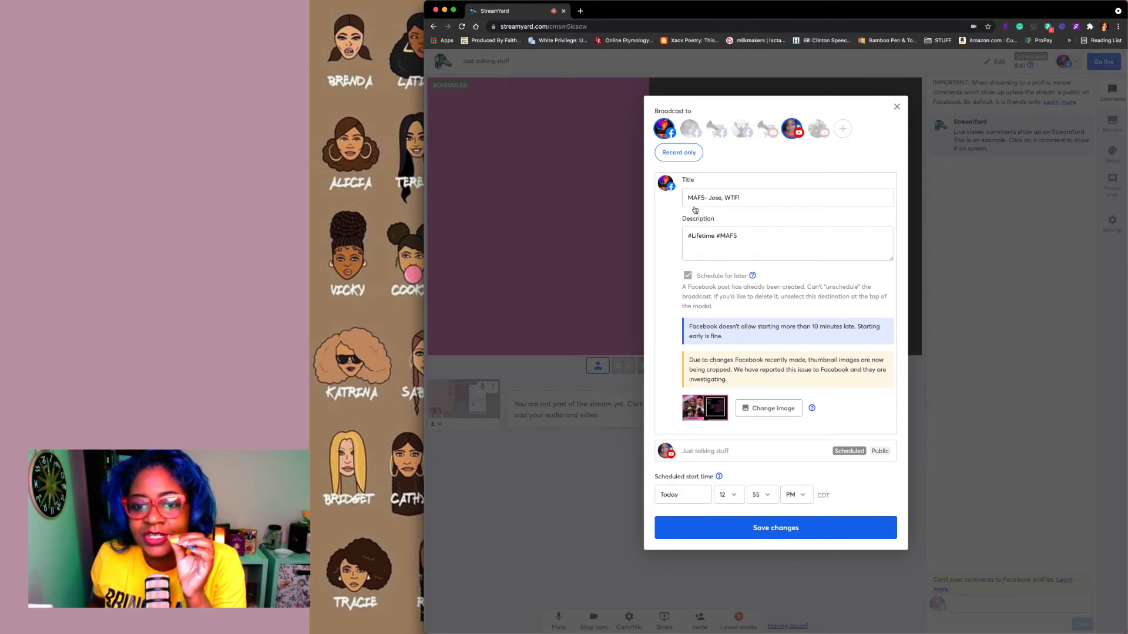
- Set the YouTube title to "MAFS- Jose, WTF!" and description to "#Lifetime #MAFS"
{"action": "right_click", "coordinate": [713, 197]}
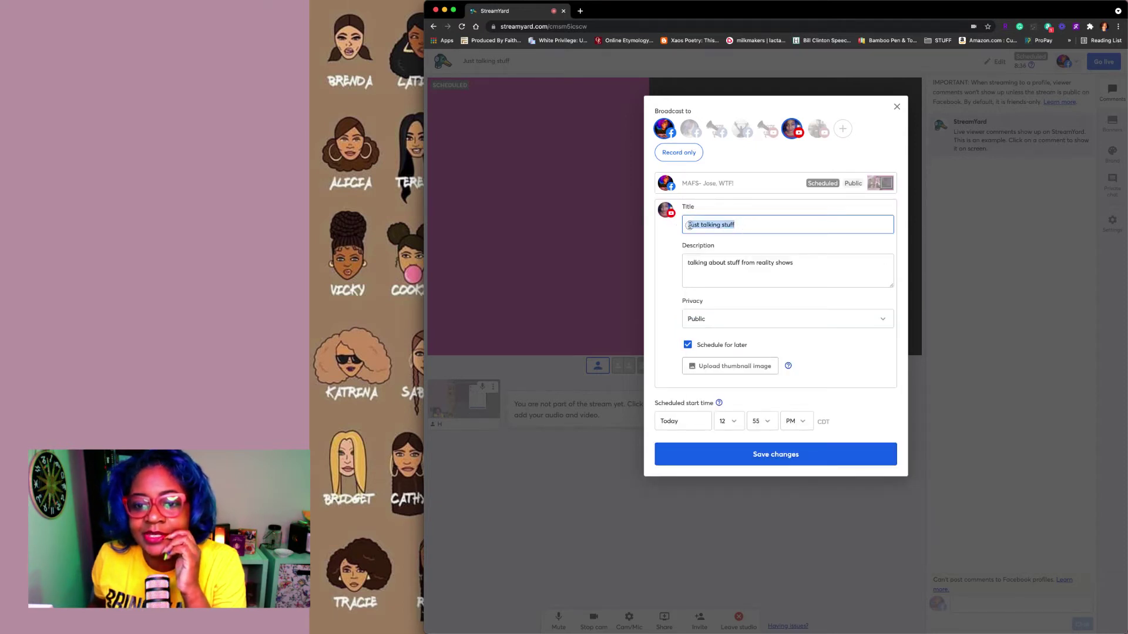
{"action": "type", "text": "MAFS- Jose, WTF!"}
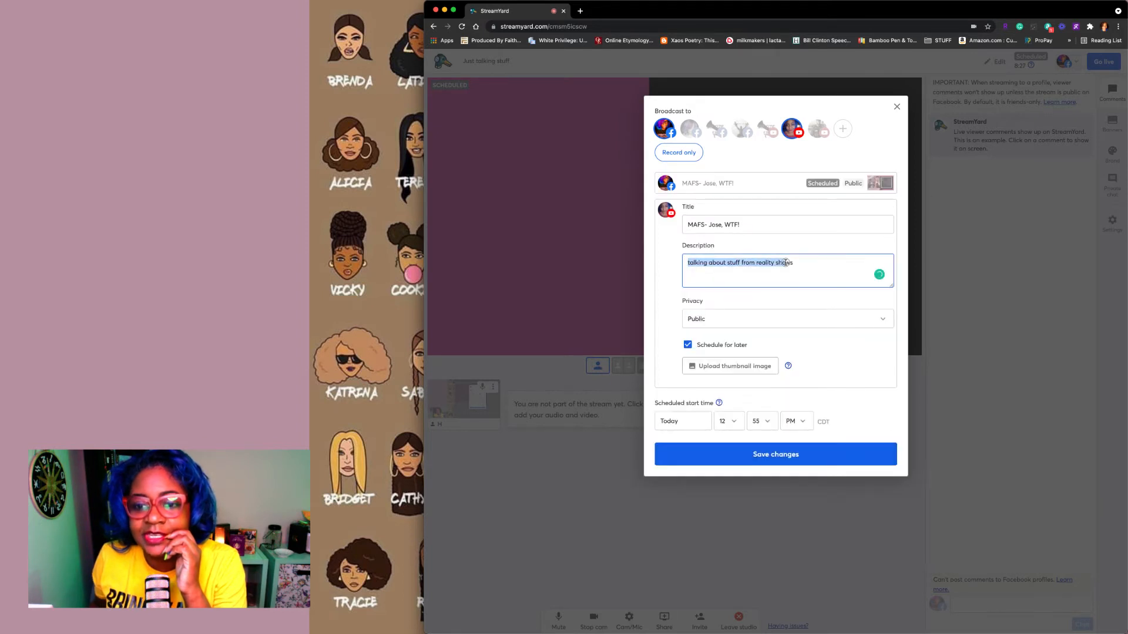
{"action": "right_click", "coordinate": [784, 262]}
{"action": "type", "text": "#Lifetime #MAFS"}
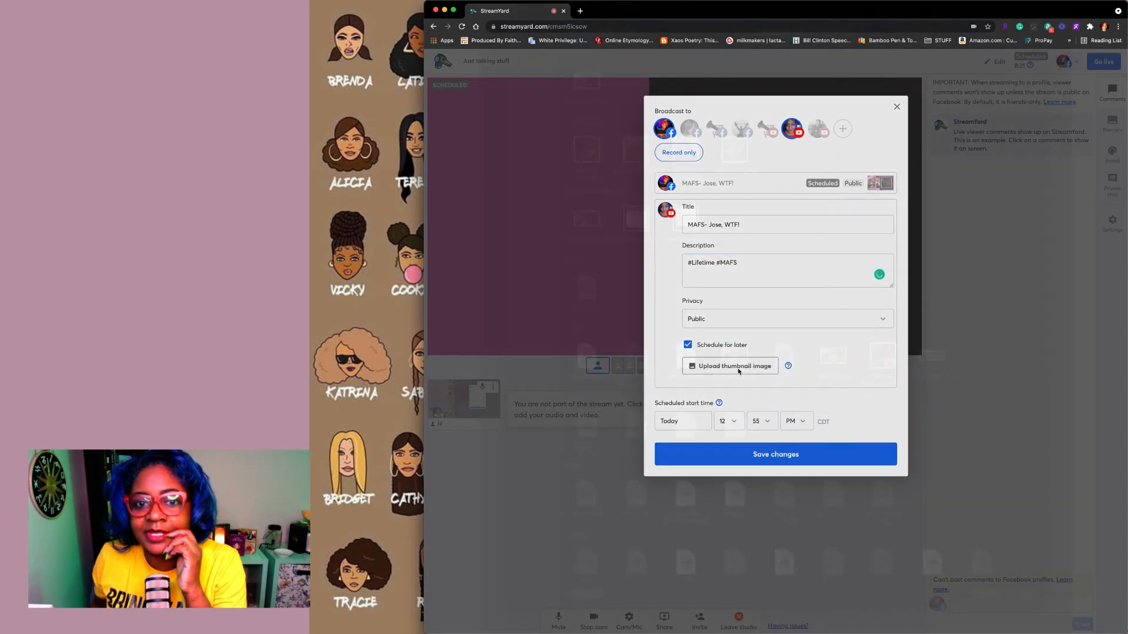
- Upload the WTF_JOSE image as the YouTube custom thumbnail and apply it
{"action": "left_click", "coordinate": [730, 367]}
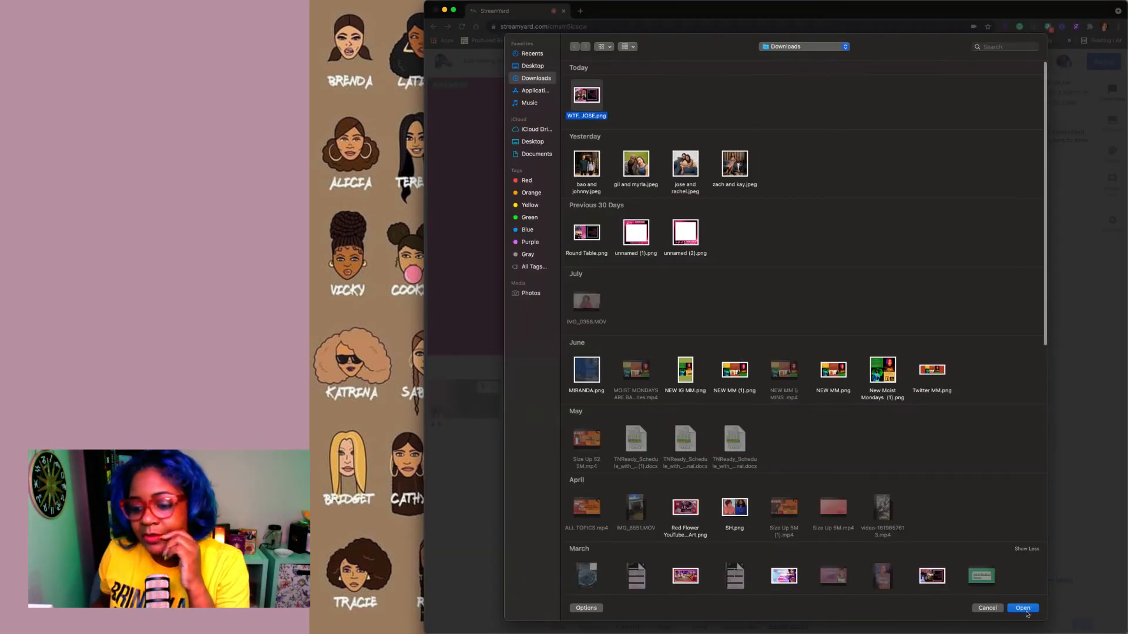
{"action": "left_click", "coordinate": [1023, 608]}
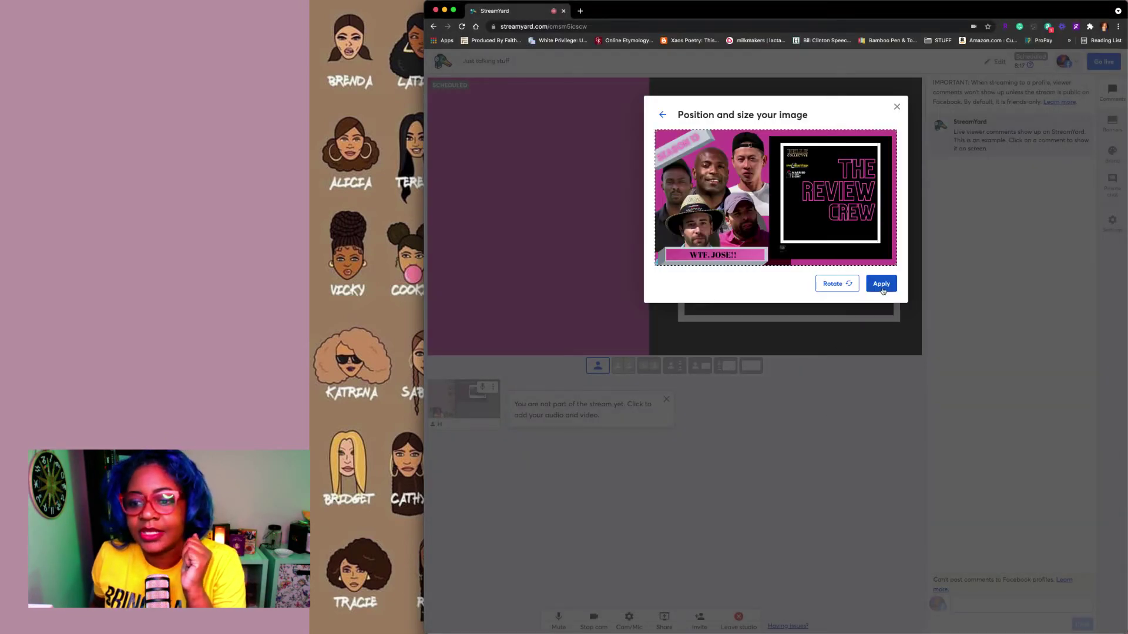
{"action": "left_click", "coordinate": [880, 283]}
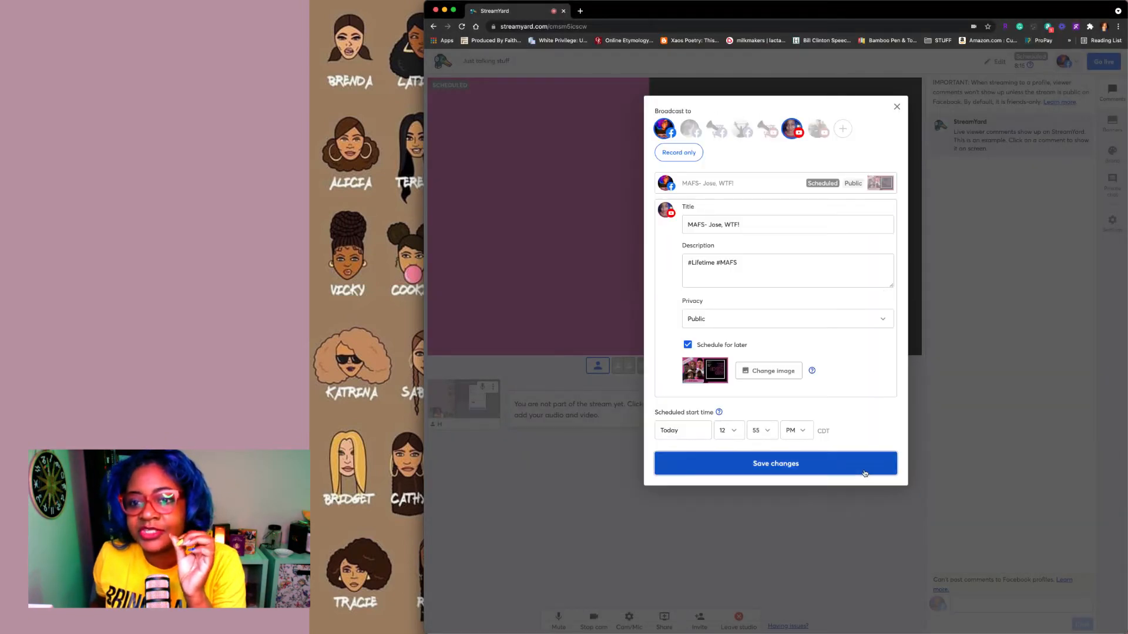
- After the timing error, move the start to 01:00 PM today and save changes
{"action": "left_click", "coordinate": [775, 463]}
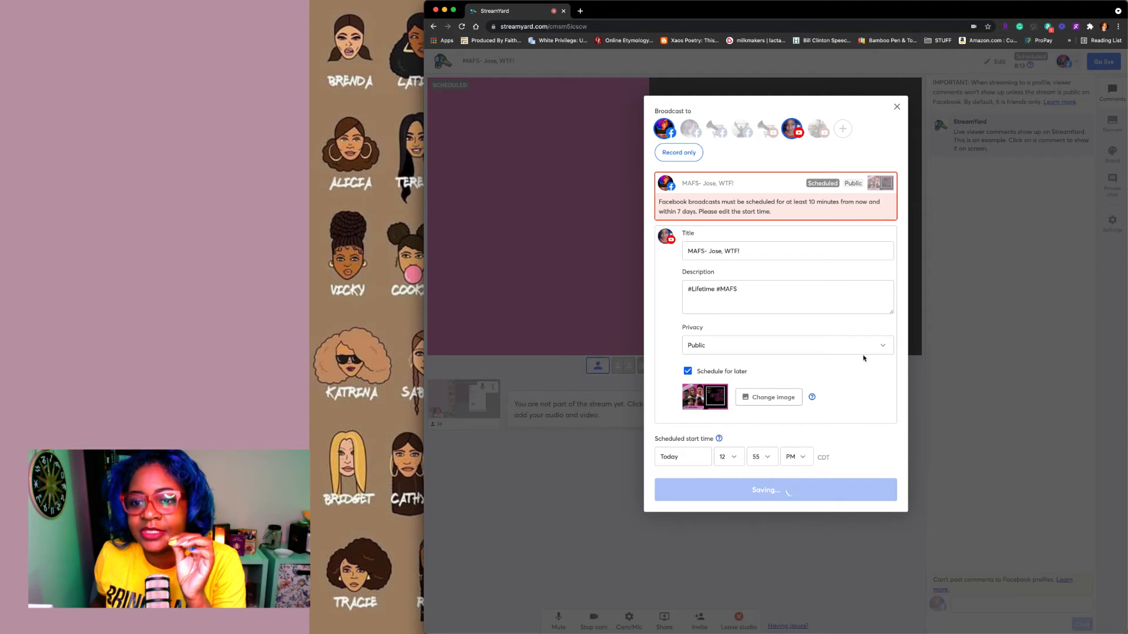
{"action": "left_click", "coordinate": [755, 457]}
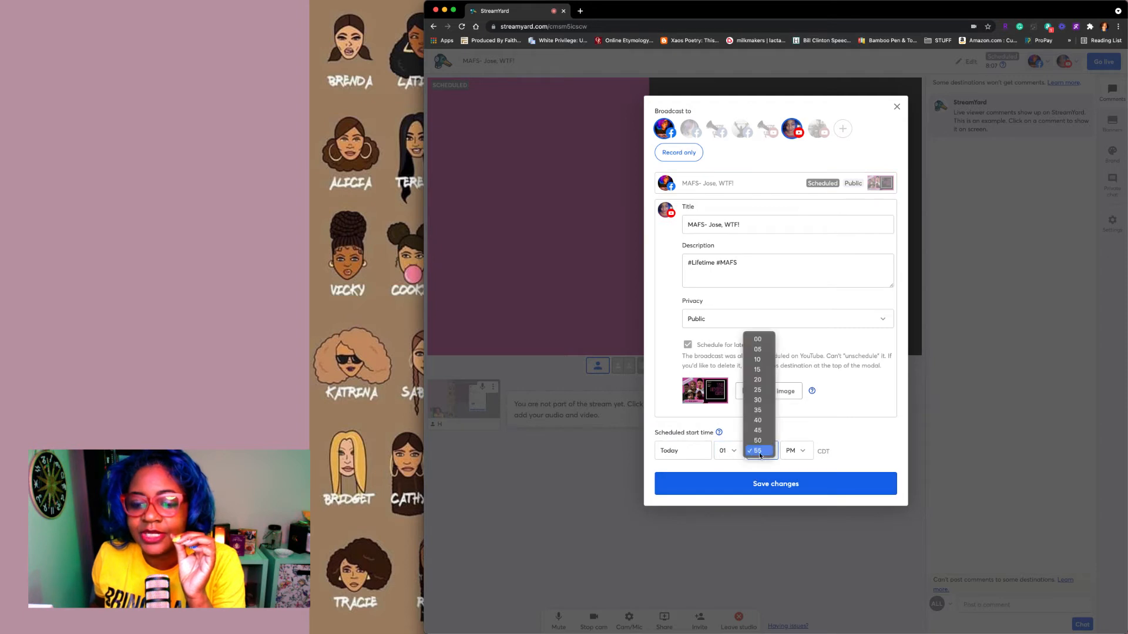
{"action": "left_click", "coordinate": [758, 338]}
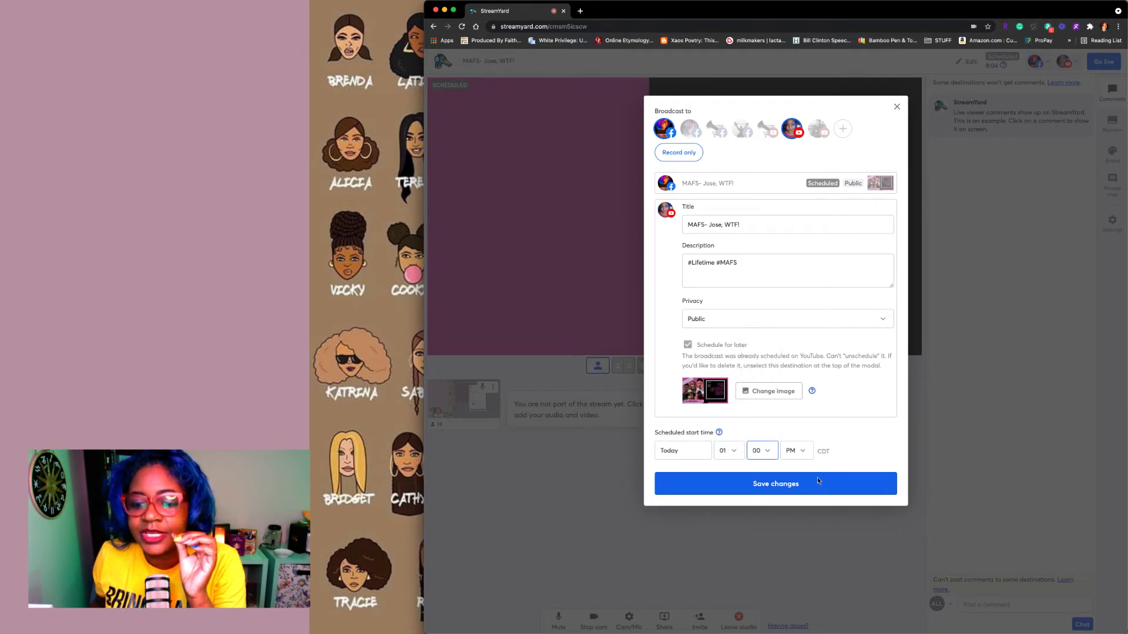
{"action": "left_click", "coordinate": [775, 483]}
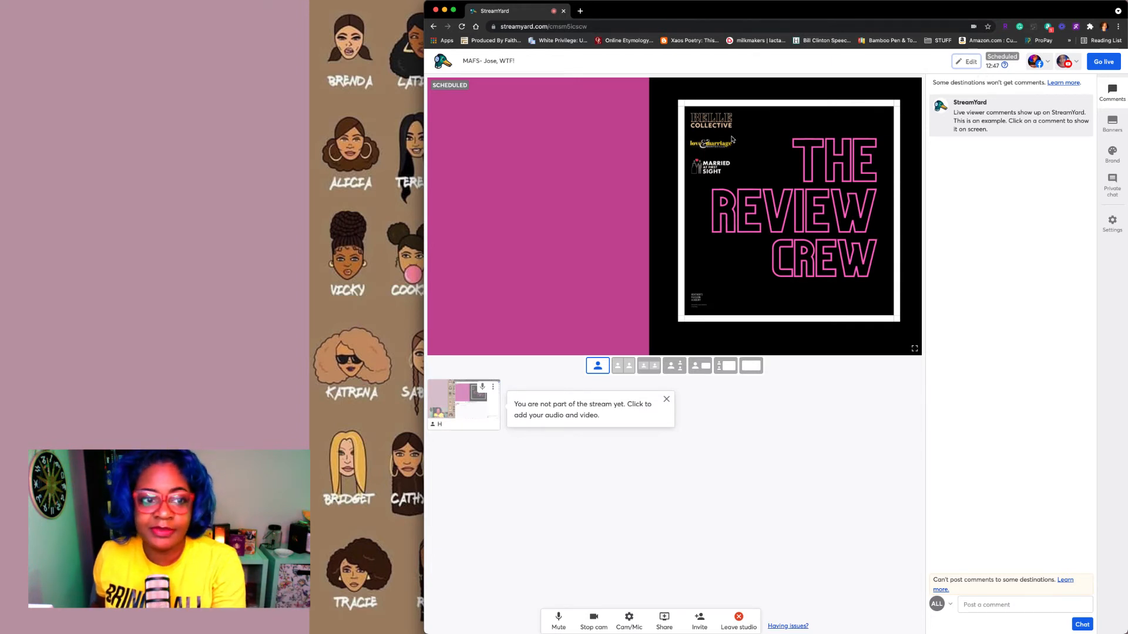
{"action": "mouse_move", "coordinate": [463, 400]}
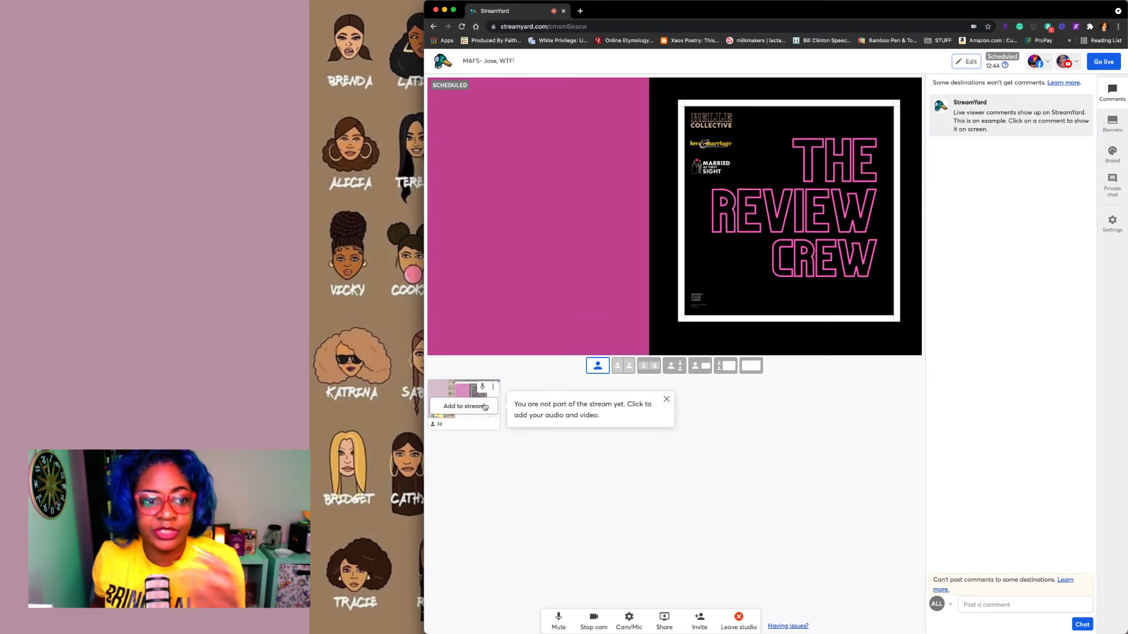
{"action": "mouse_move", "coordinate": [620, 386]}
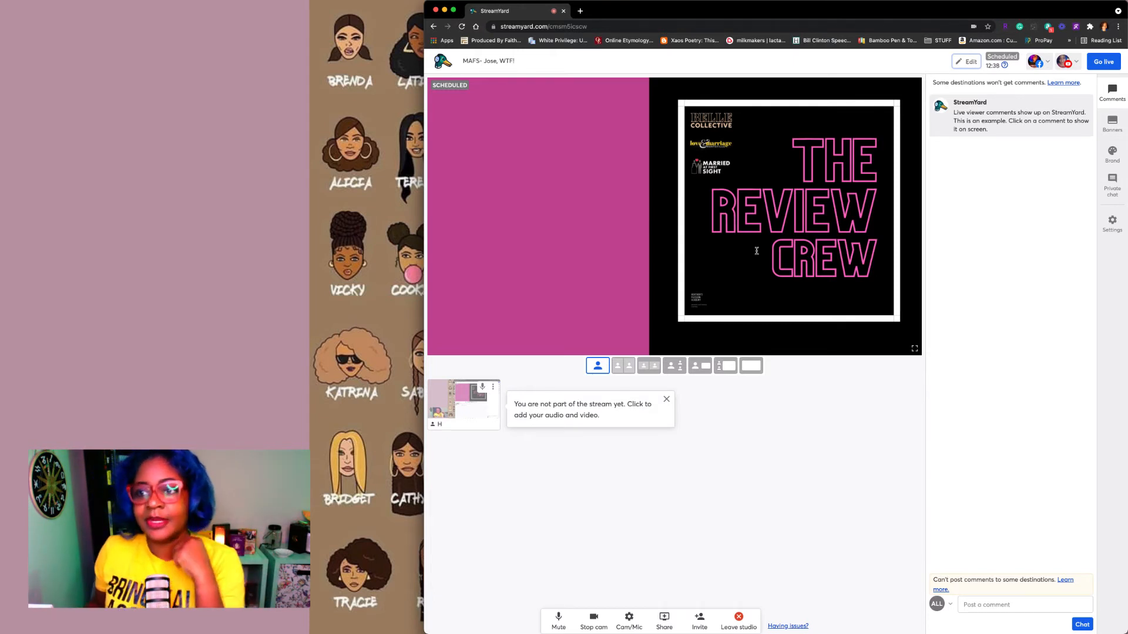
{"action": "mouse_move", "coordinate": [993, 68]}
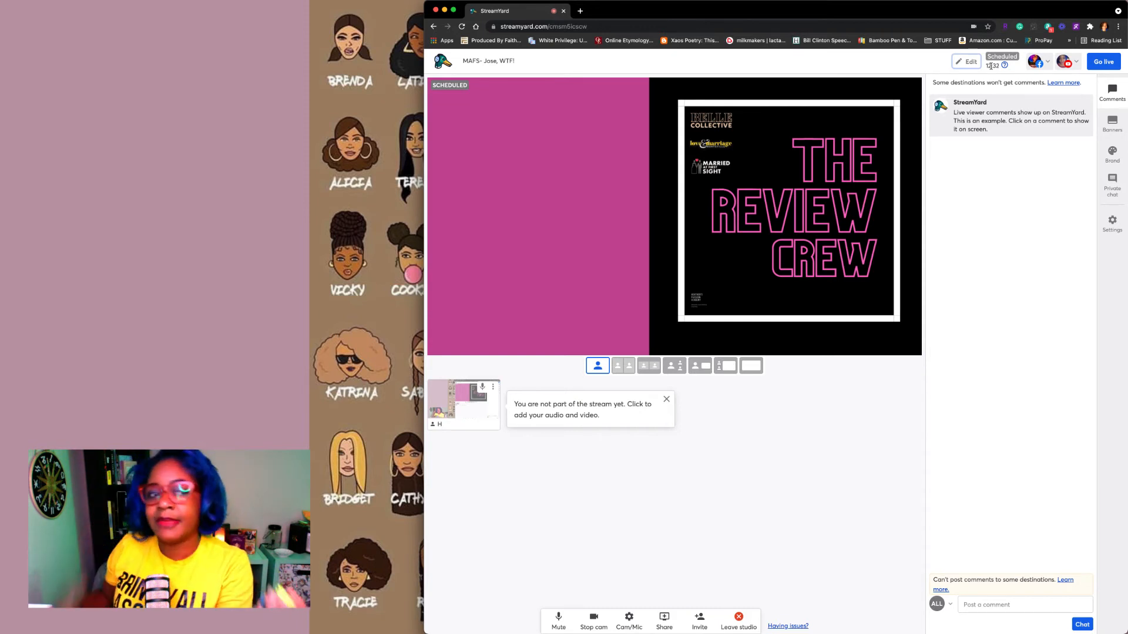
- Browse Banners and Brand, then show and hide the "Like, Share, and Subscribe!" banner
{"action": "left_click", "coordinate": [1112, 123]}
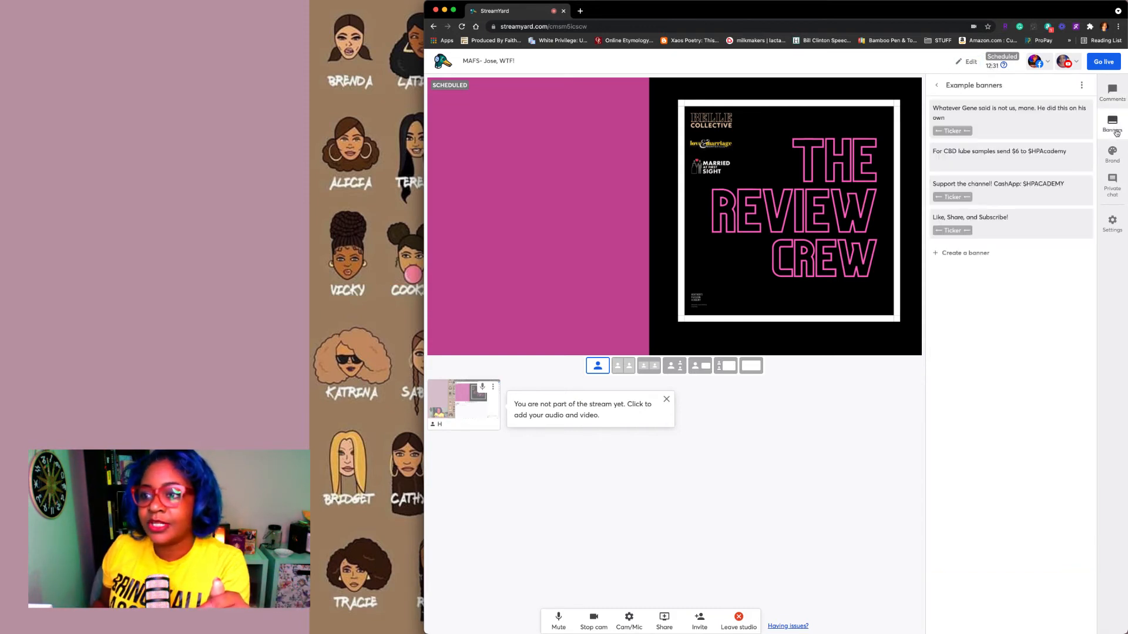
{"action": "left_click", "coordinate": [1112, 153]}
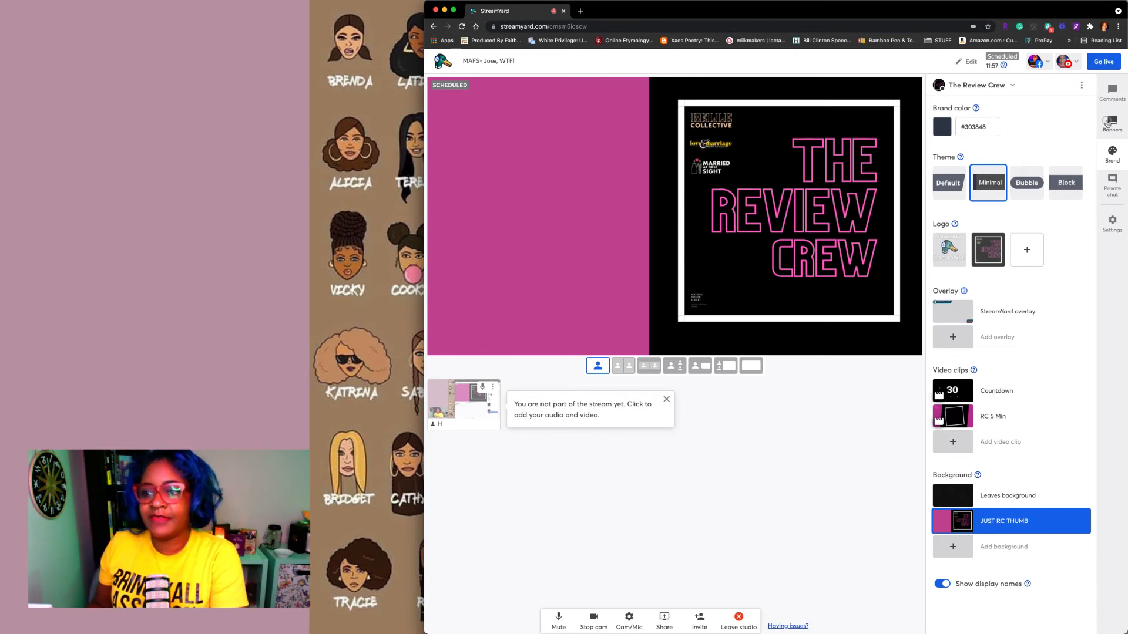
{"action": "left_click", "coordinate": [1111, 122]}
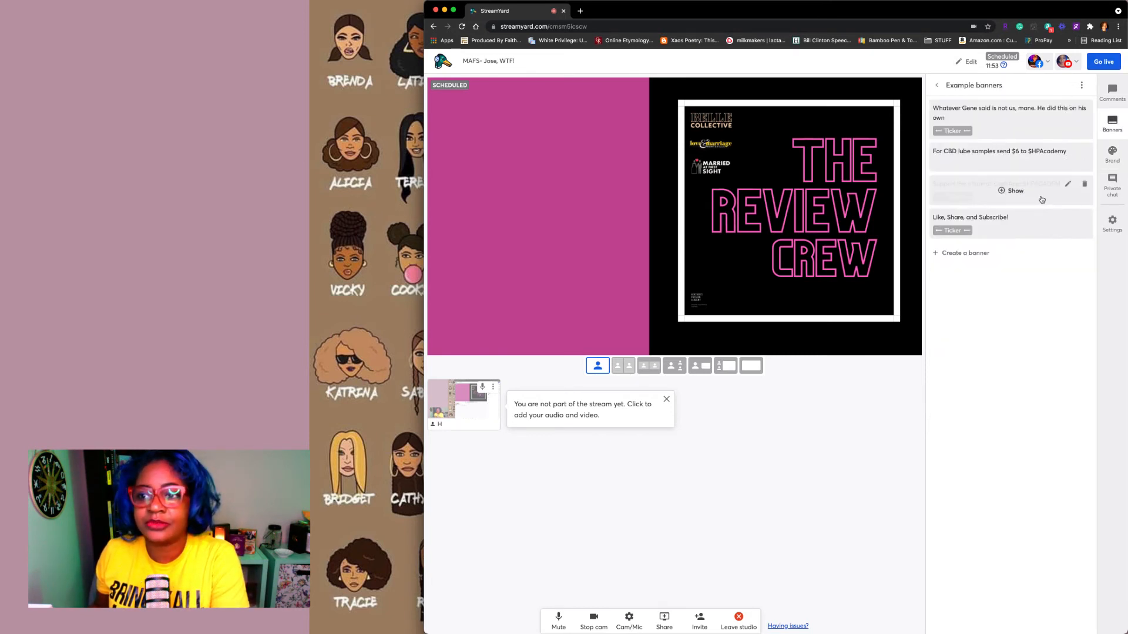
{"action": "left_click", "coordinate": [1012, 191]}
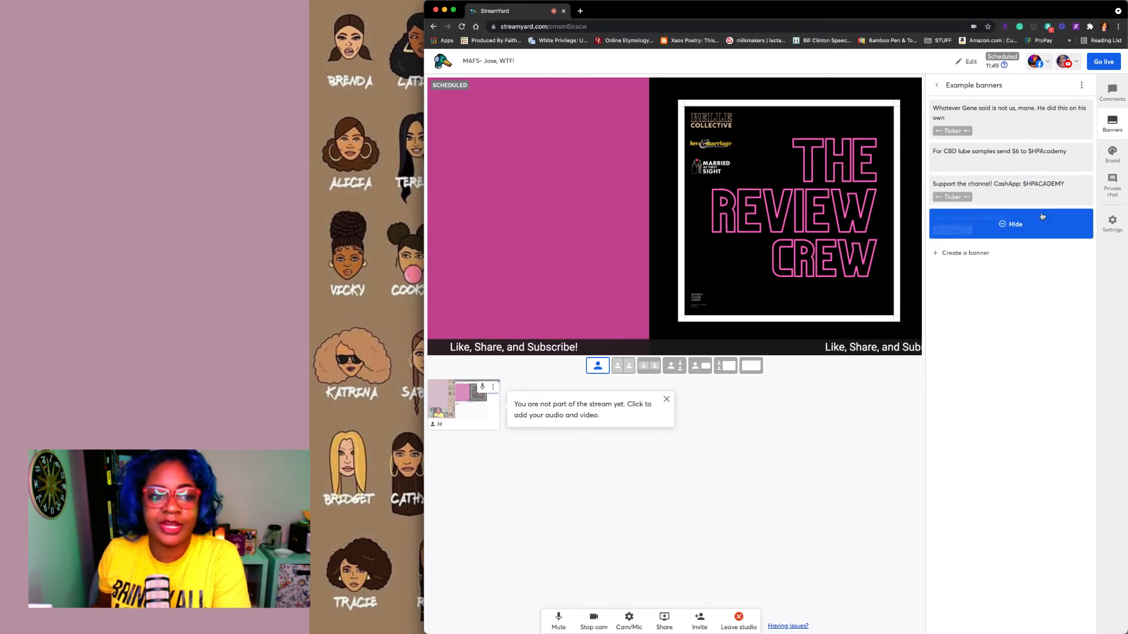
{"action": "left_click", "coordinate": [1011, 223]}
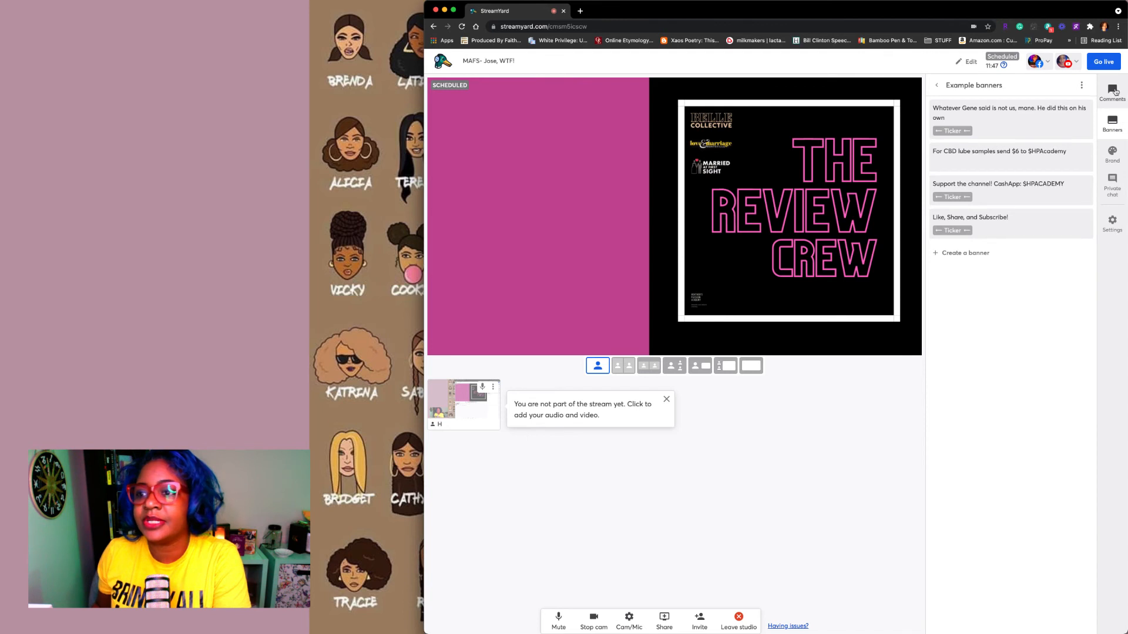
- Switch from Comments to the Private chat with guests
{"action": "left_click", "coordinate": [1113, 91]}
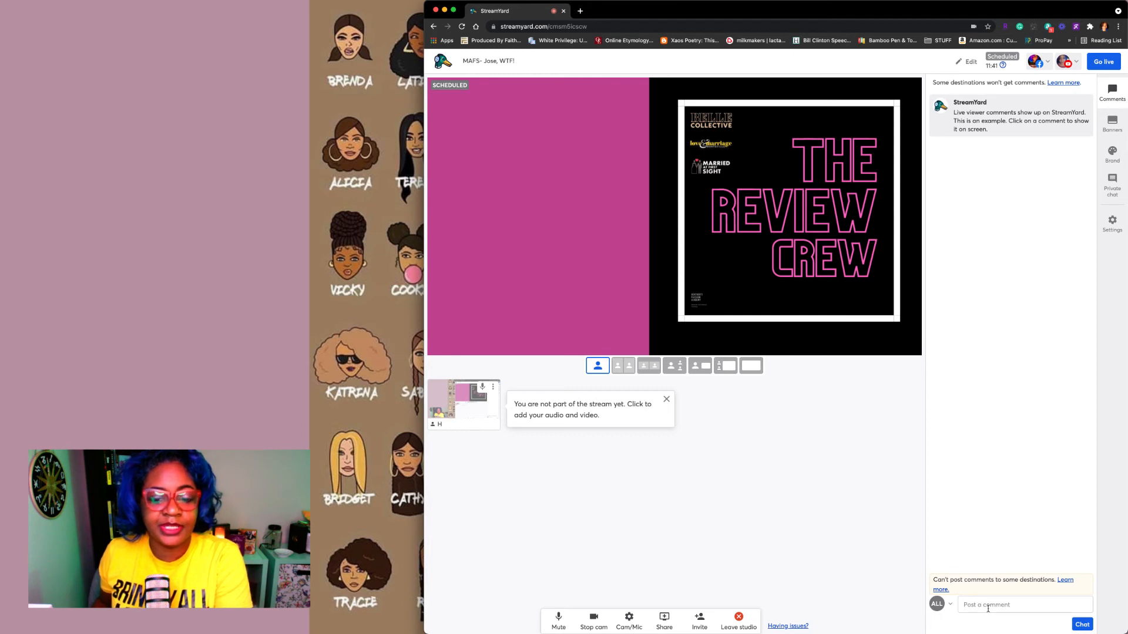
{"action": "mouse_move", "coordinate": [1092, 377]}
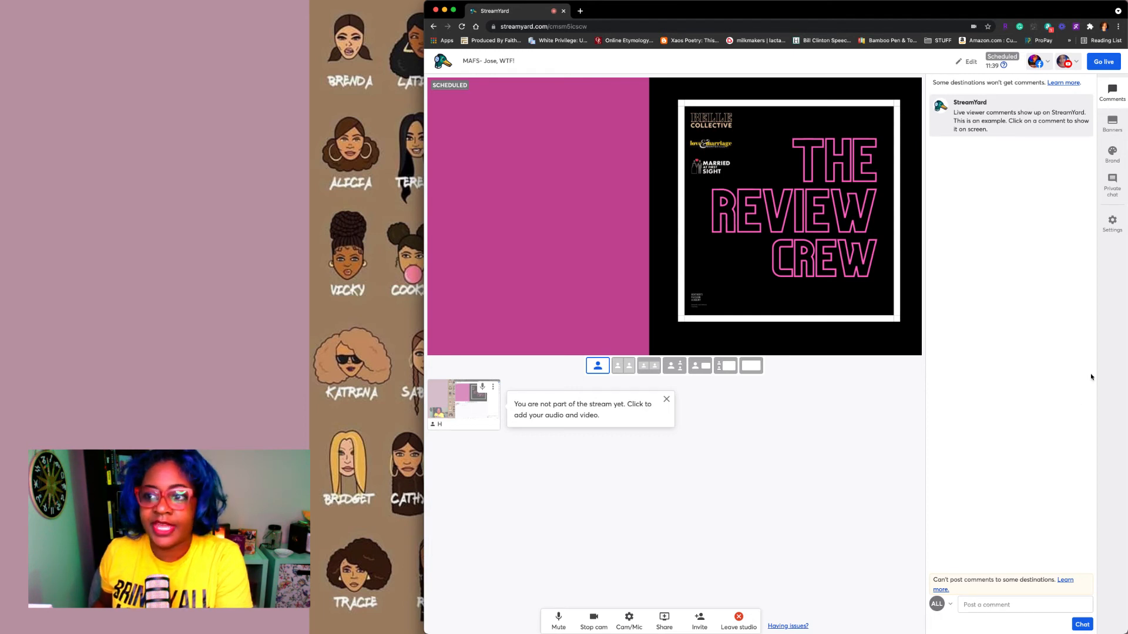
{"action": "left_click", "coordinate": [1111, 180]}
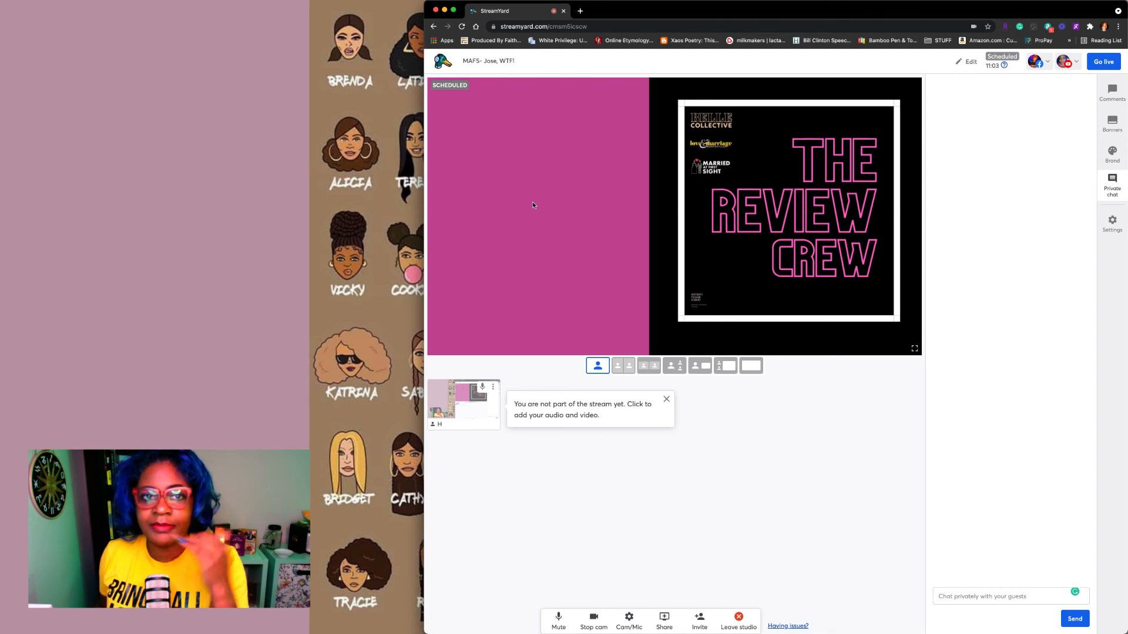
{"action": "mouse_move", "coordinate": [435, 221]}
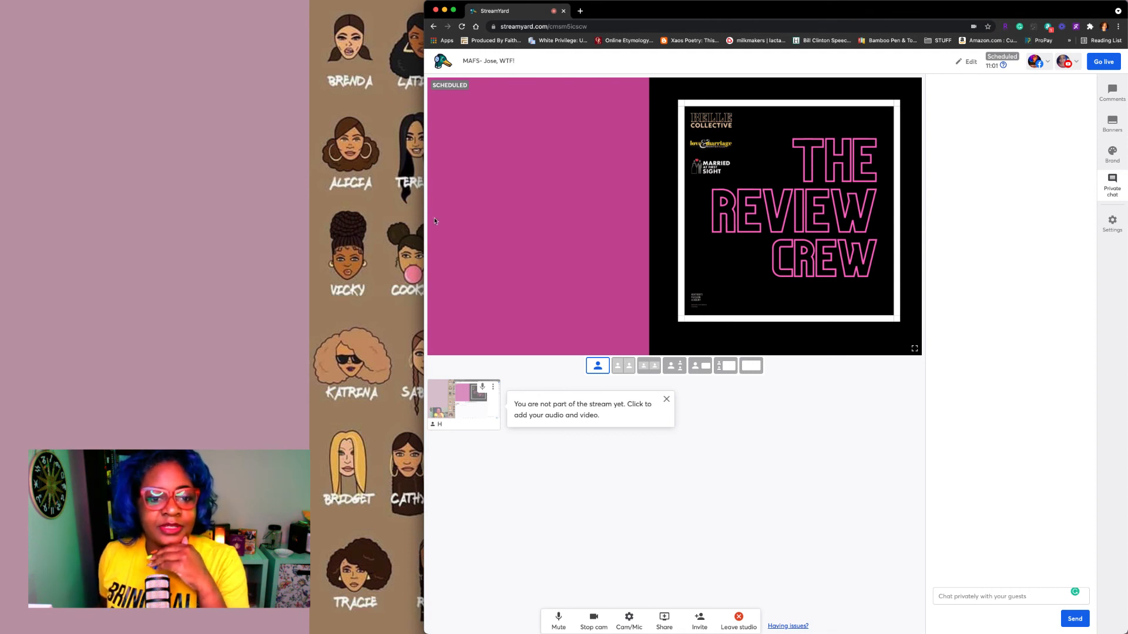
{"action": "mouse_move", "coordinate": [404, 229]}
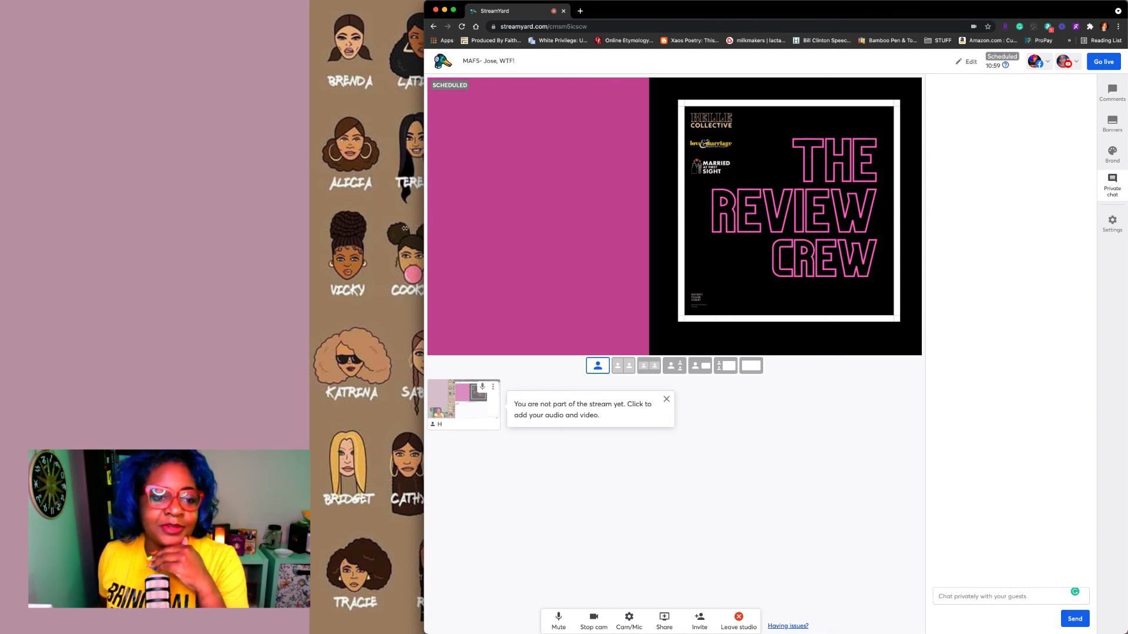